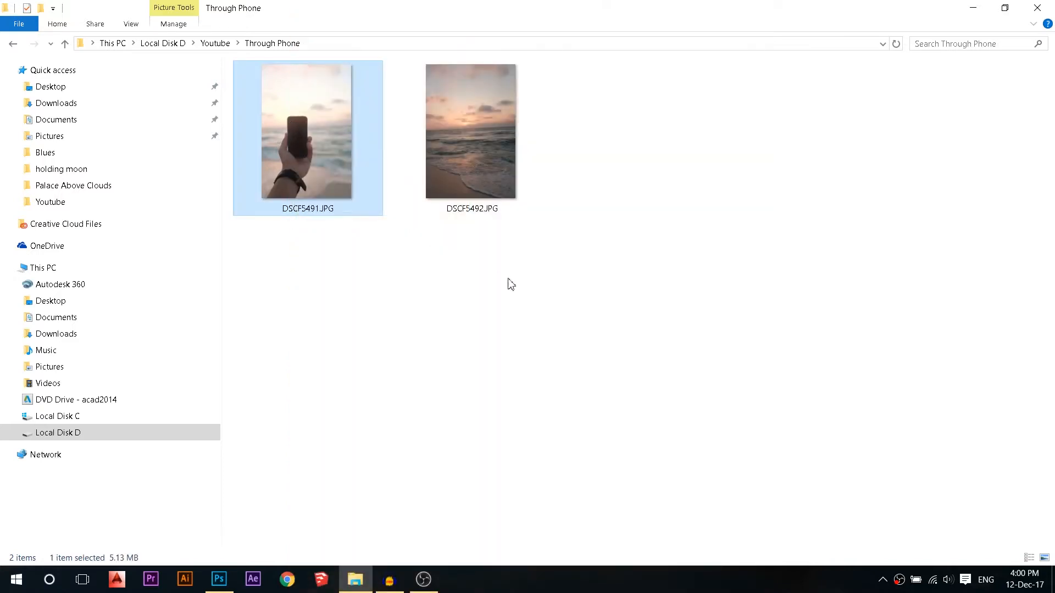
Step: Select the sunset beach photo DSCF5492.JPG alongside the hand photo to open both
{"action": "left_click", "coordinate": [470, 131]}
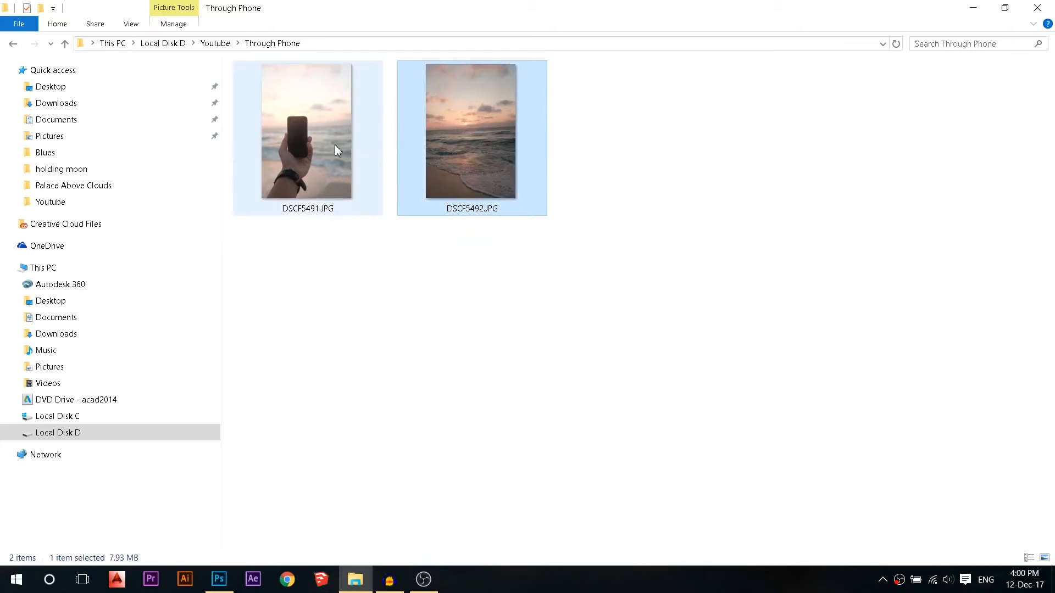
{"action": "mouse_move", "coordinate": [336, 151]}
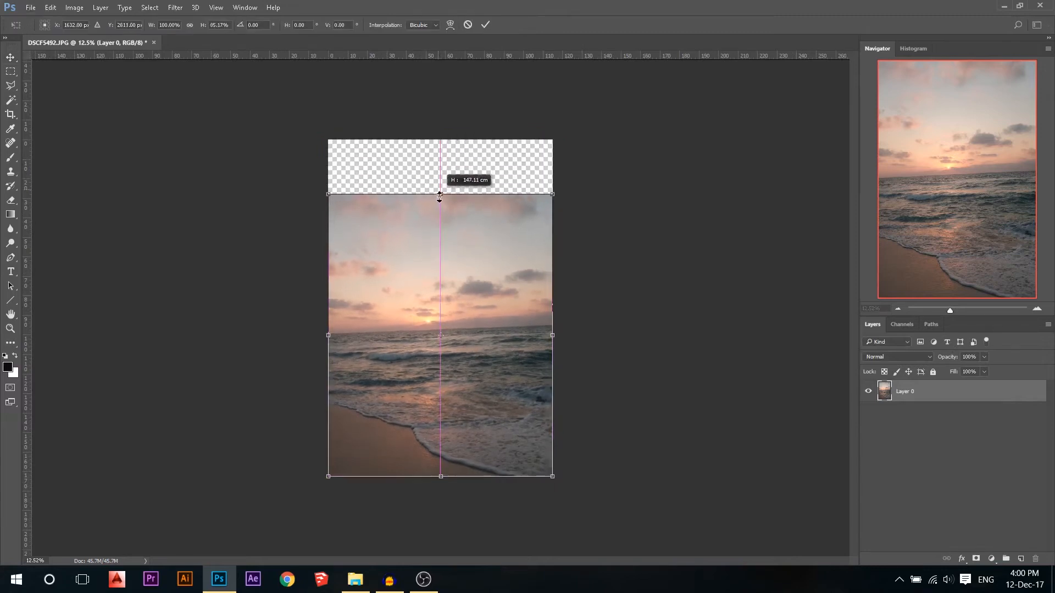
Step: Crop the beach photo to 4:5 and stretch it upward over the empty top strip
{"action": "left_click_drag", "start_coordinate": [439, 198], "coordinate": [439, 209]}
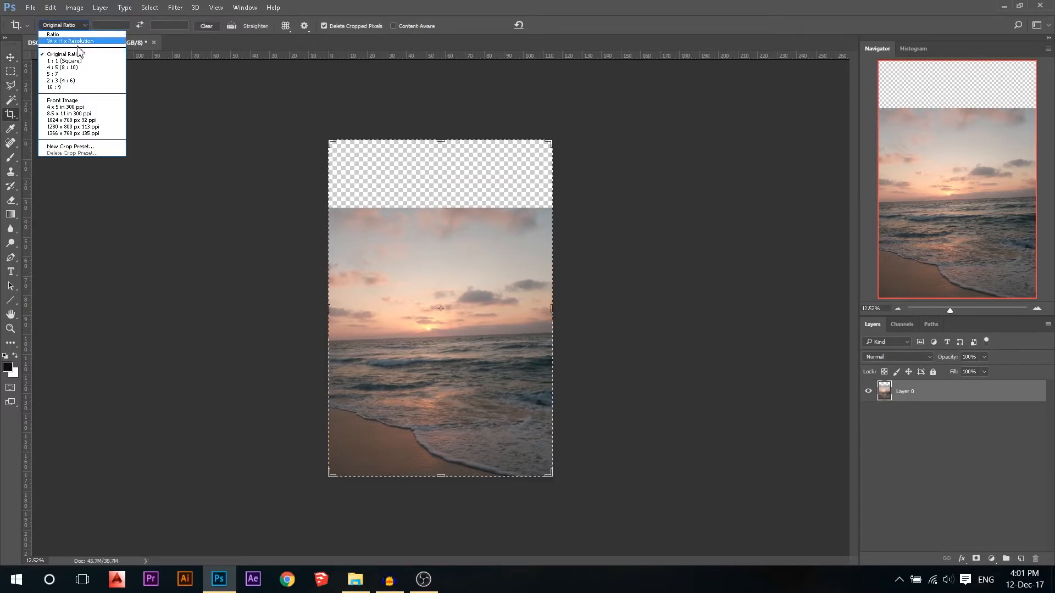
{"action": "mouse_move", "coordinate": [59, 68]}
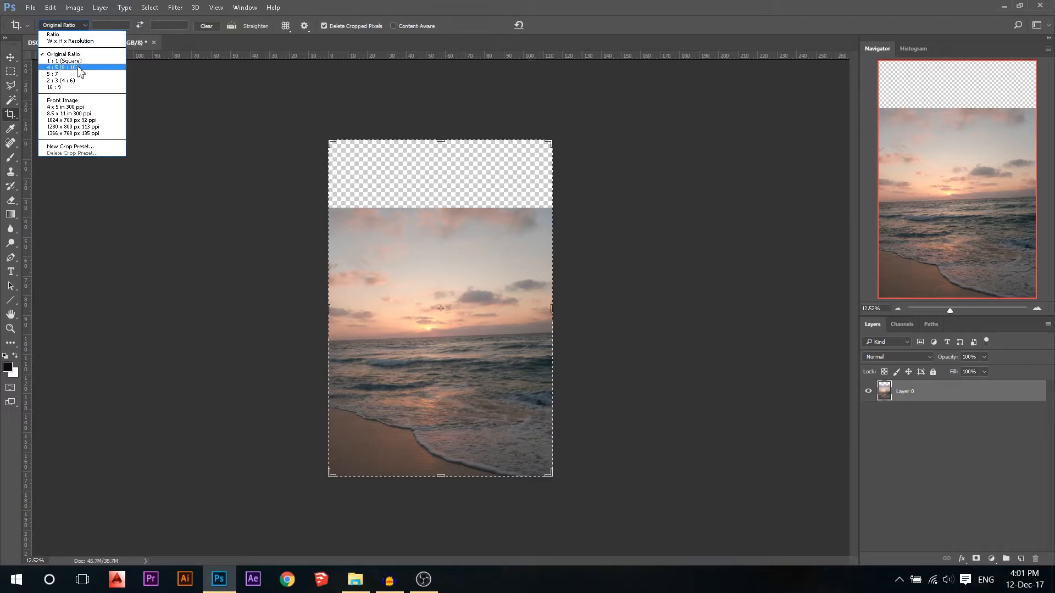
{"action": "left_click", "coordinate": [61, 67]}
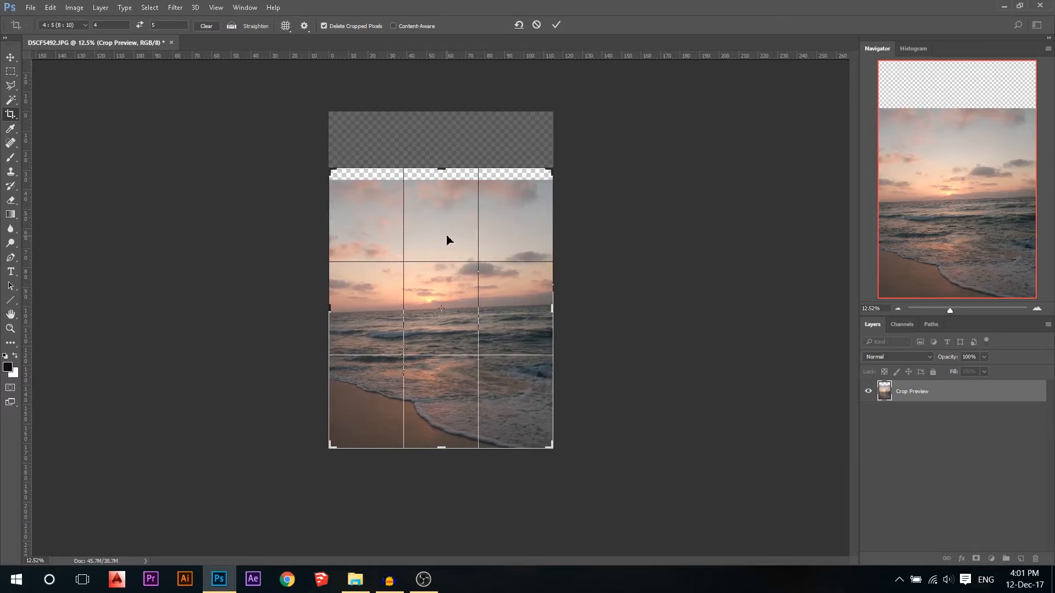
{"action": "key", "text": "Enter"}
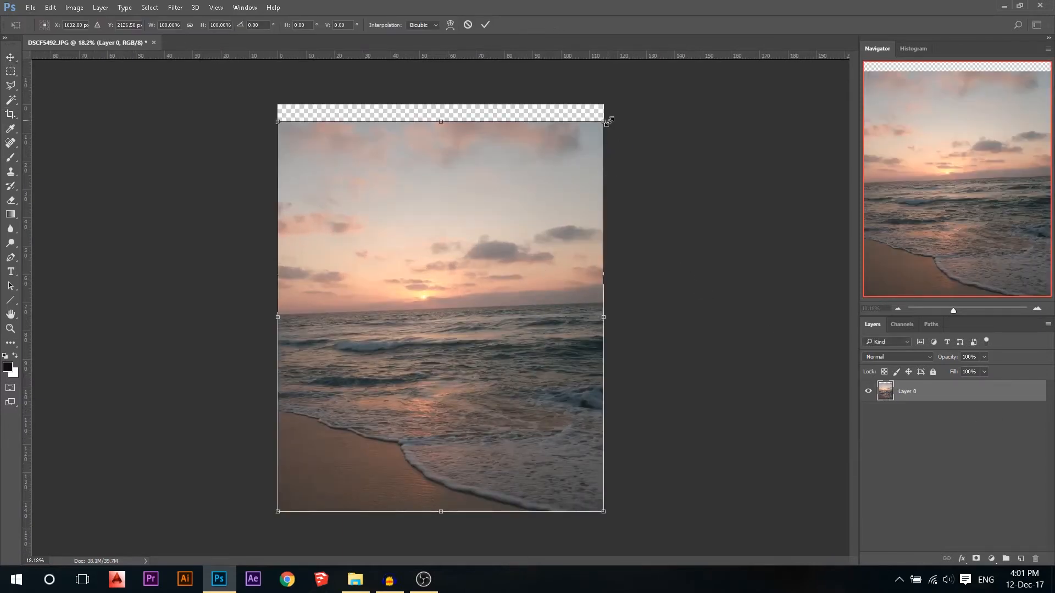
{"action": "left_click_drag", "start_coordinate": [604, 122], "coordinate": [621, 105]}
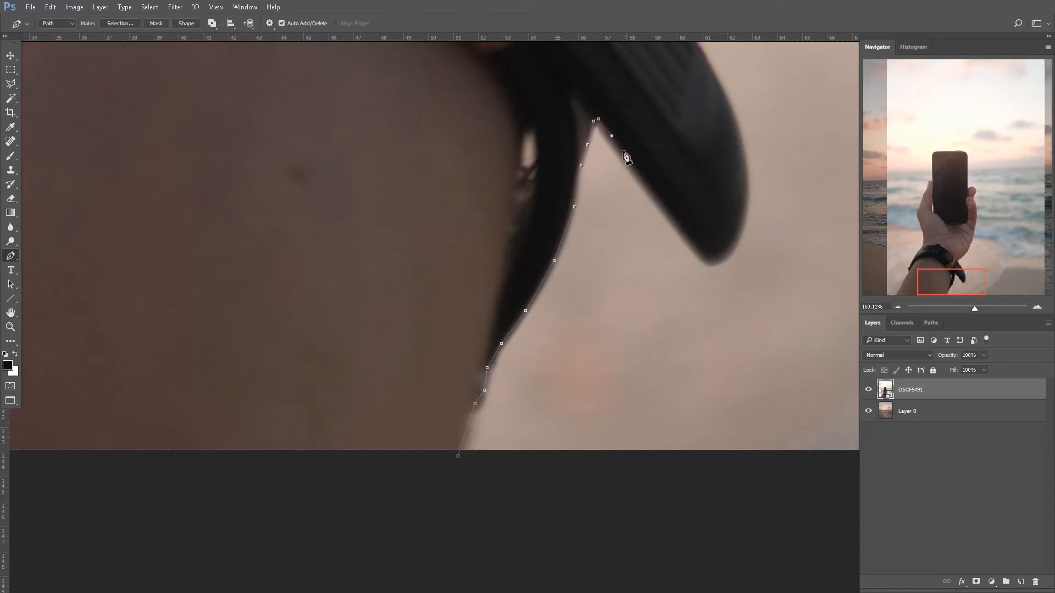
Step: Add another Pen anchor point along the wrist outline of the hand
{"action": "left_click", "coordinate": [685, 235]}
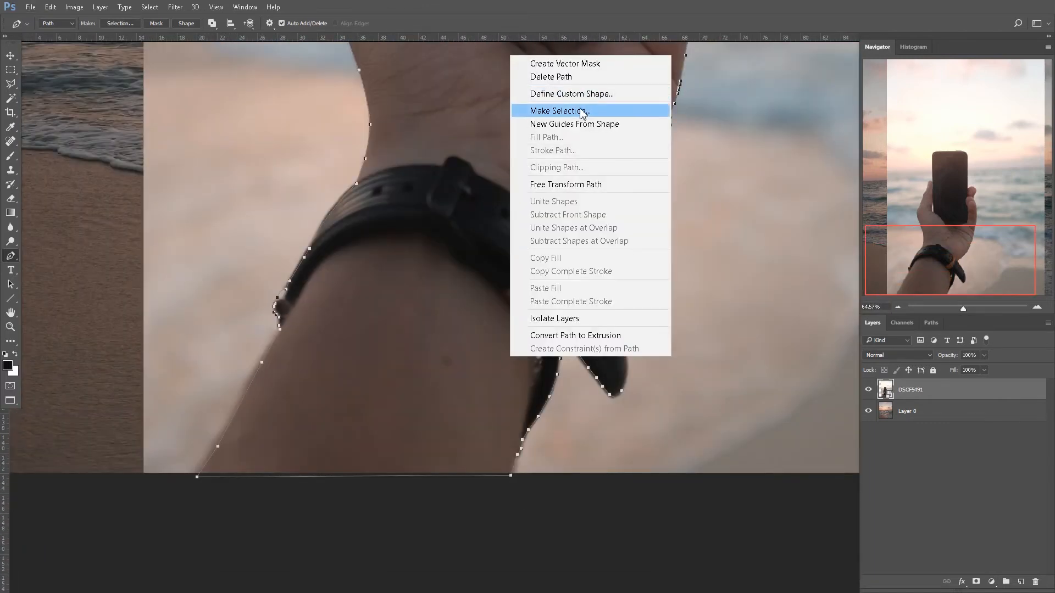
Step: Turn the hand path into a selection and refine it along the phone's left edge
{"action": "left_click", "coordinate": [560, 109]}
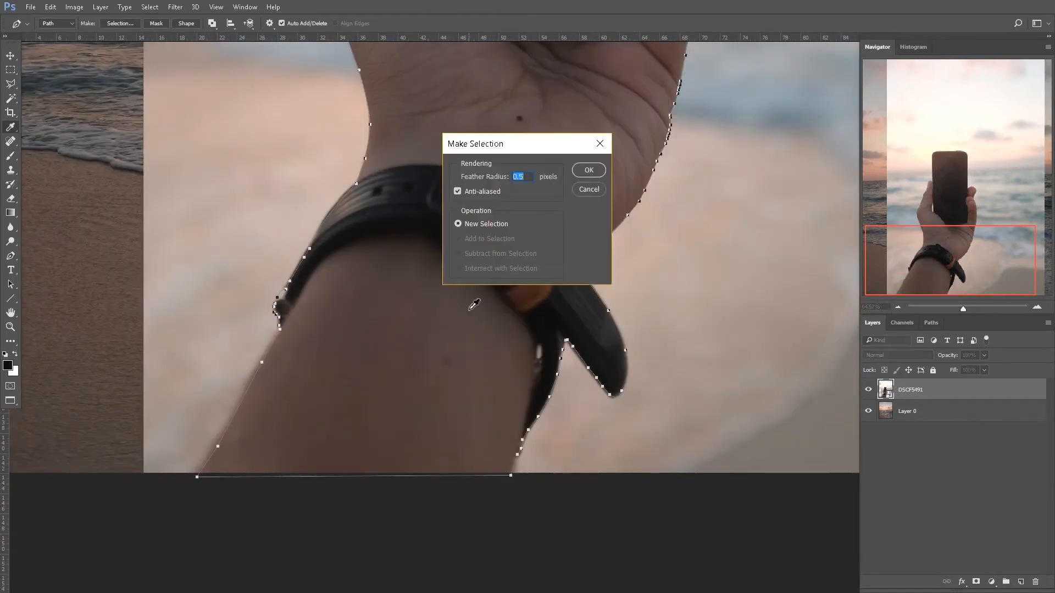
{"action": "left_click", "coordinate": [588, 169]}
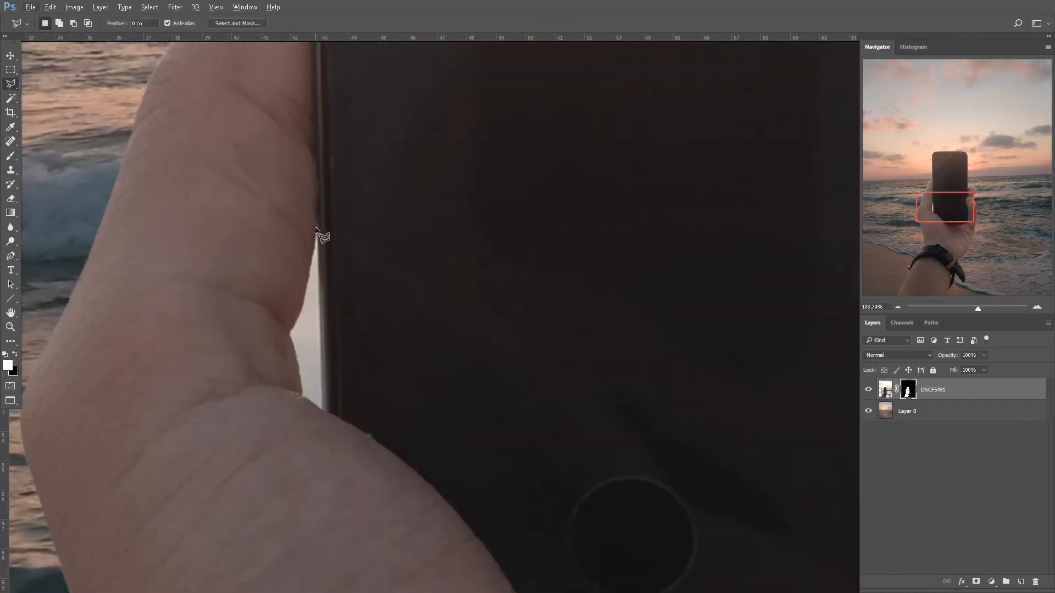
{"action": "left_click_drag", "start_coordinate": [318, 232], "coordinate": [326, 415]}
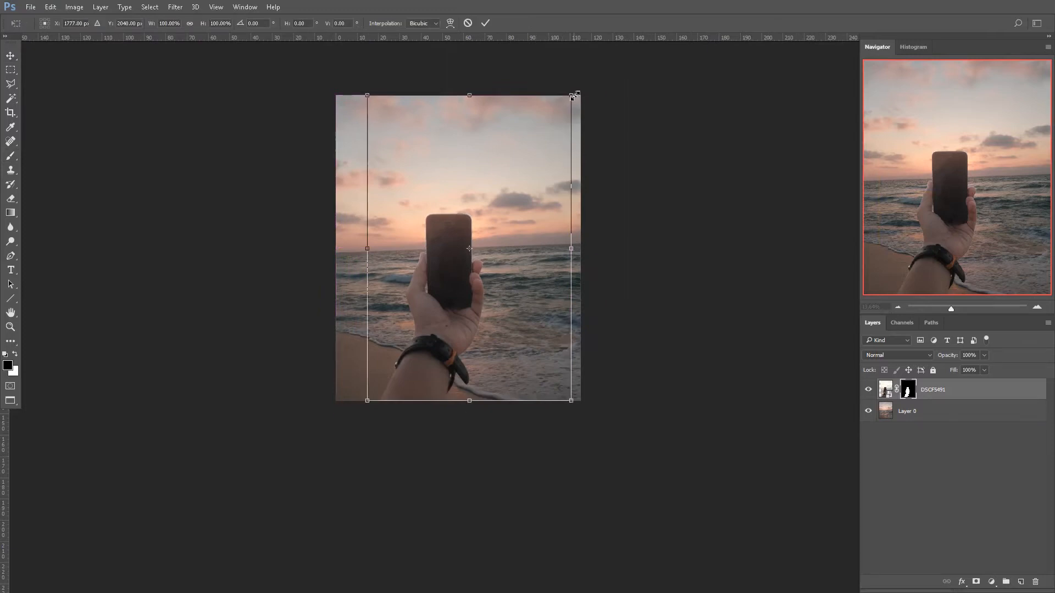
Step: Resize the hand layer, then rotate the beach about 1.5° to level the horizon and confirm
{"action": "left_click_drag", "start_coordinate": [573, 94], "coordinate": [617, 128]}
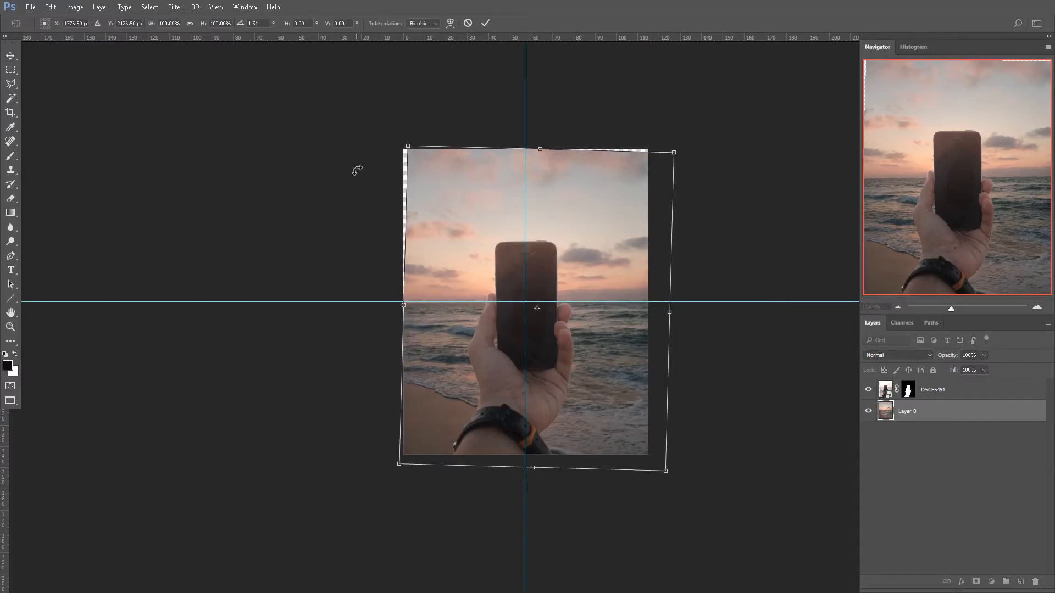
{"action": "left_click_drag", "start_coordinate": [406, 146], "coordinate": [388, 135]}
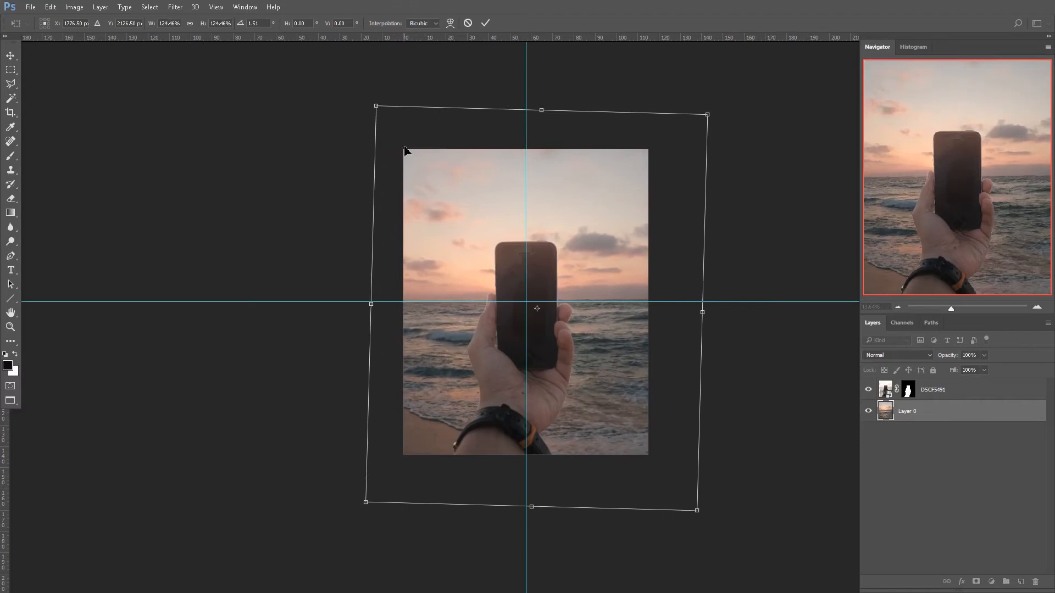
{"action": "key", "text": "Enter"}
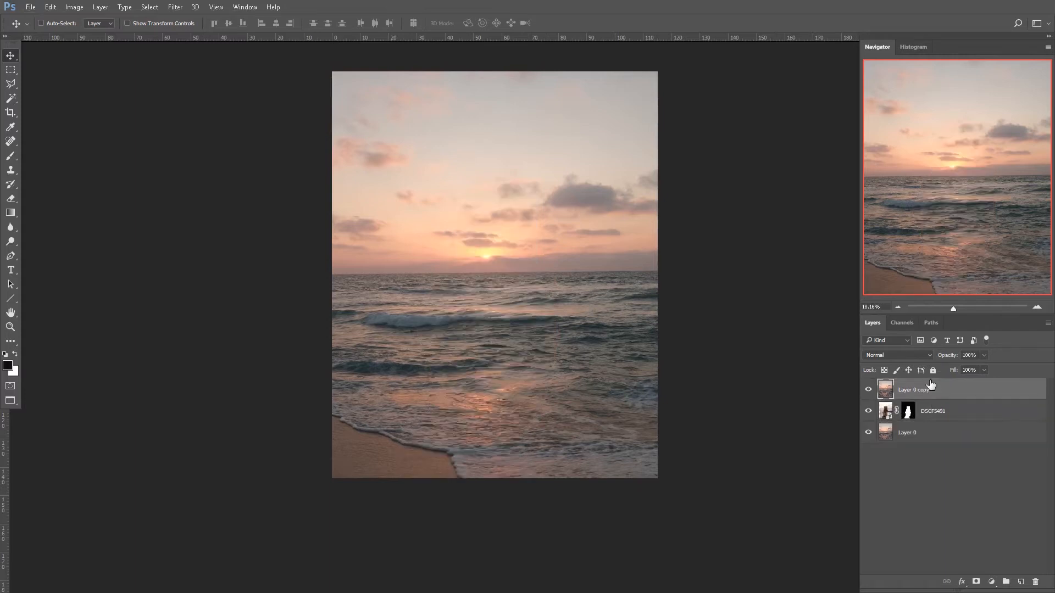
{"action": "mouse_move", "coordinate": [974, 534]}
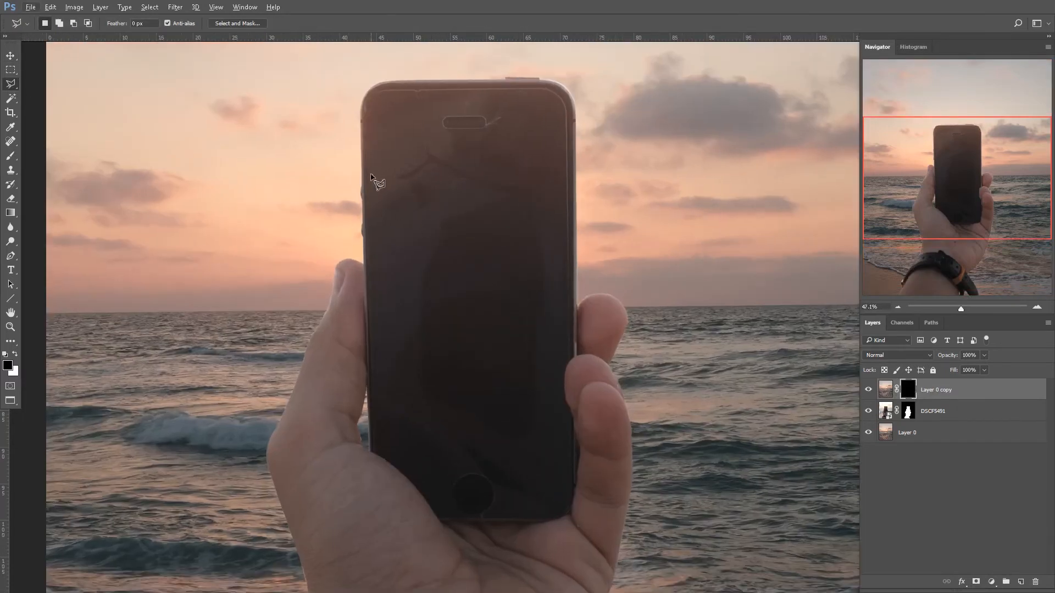
Step: Outline the phone's screen area with the Polygonal Lasso
{"action": "left_click_drag", "start_coordinate": [377, 173], "coordinate": [529, 174]}
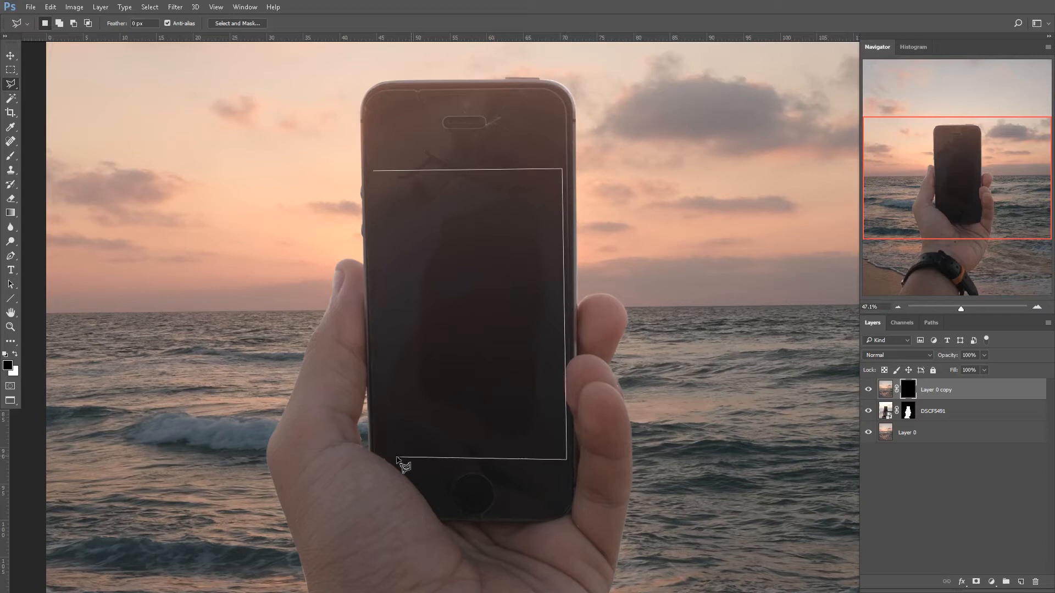
{"action": "mouse_move", "coordinate": [383, 479]}
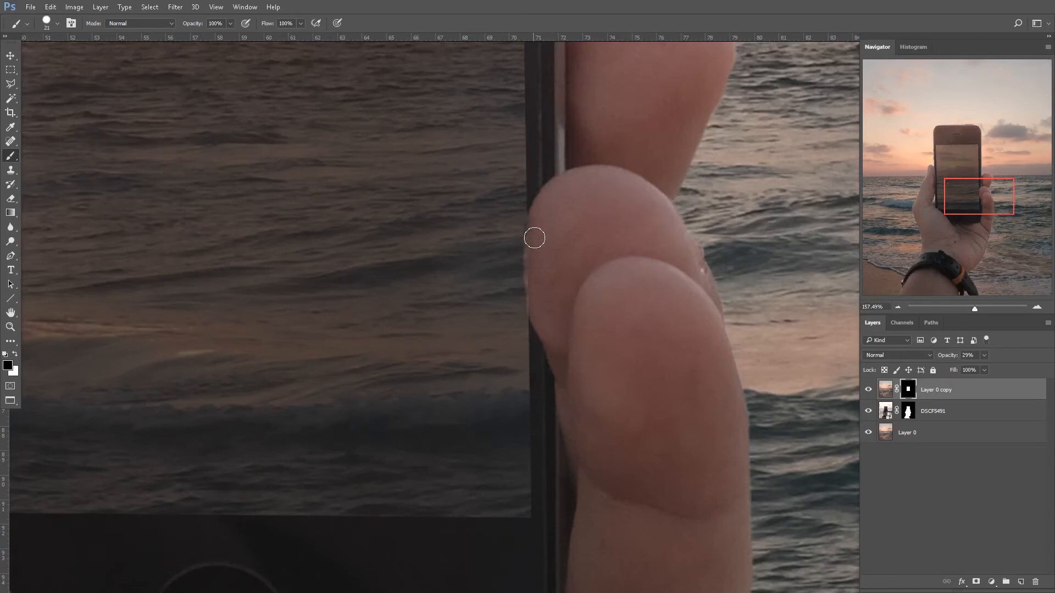
{"action": "mouse_move", "coordinate": [539, 299]}
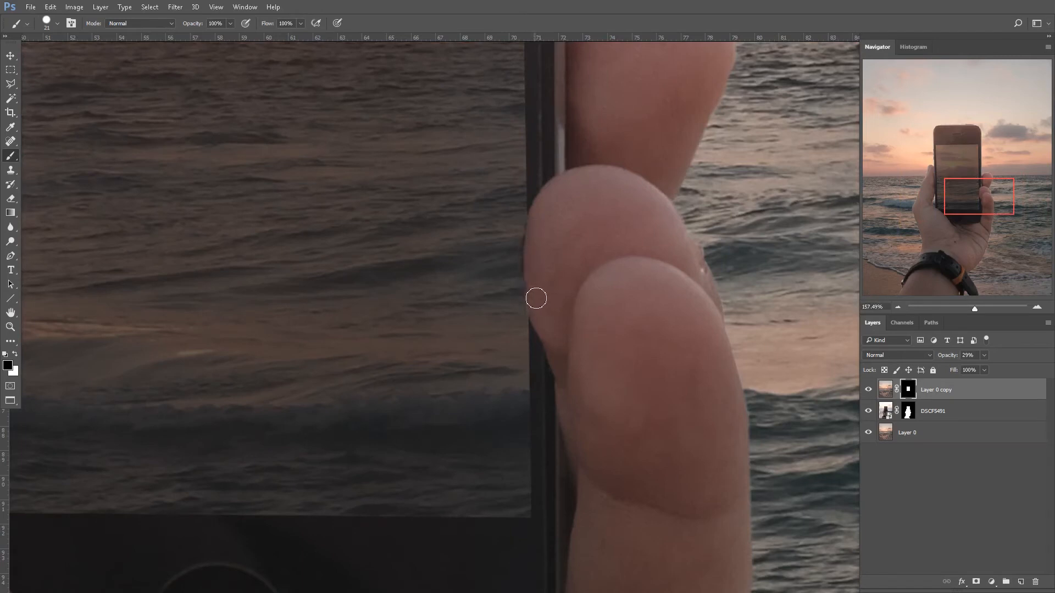
{"action": "mouse_move", "coordinate": [514, 295]}
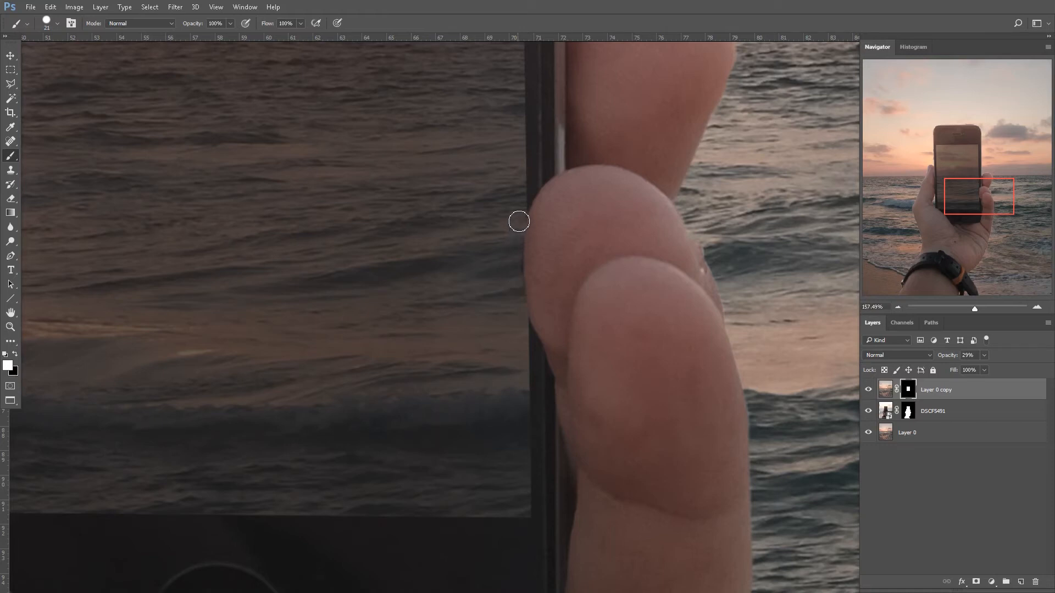
{"action": "mouse_move", "coordinate": [512, 270]}
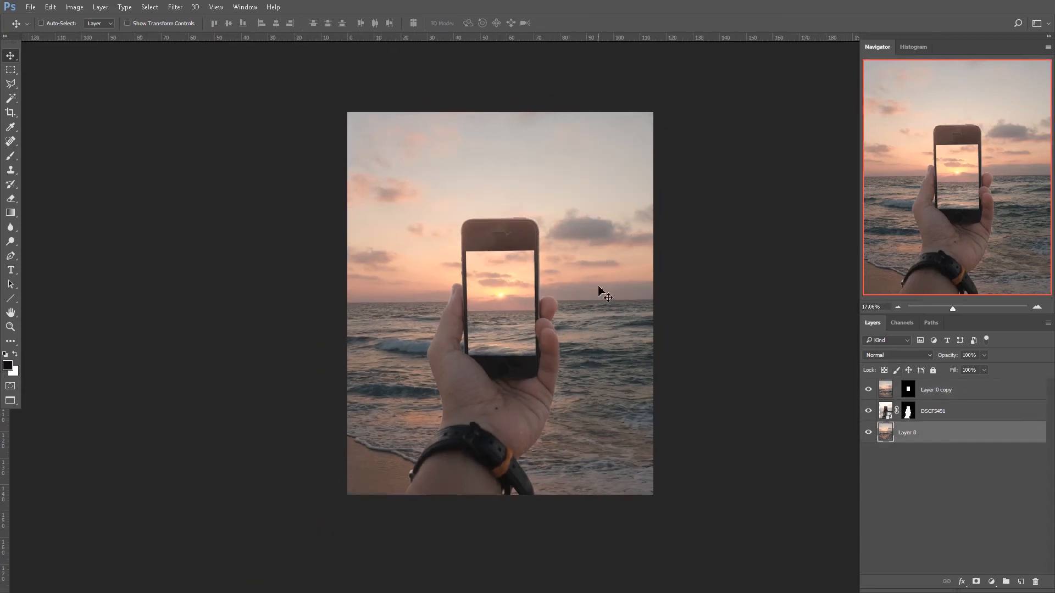
Step: Apply a Gaussian Blur of about 11 pixels to the beach background Layer 0
{"action": "left_click", "coordinate": [176, 6]}
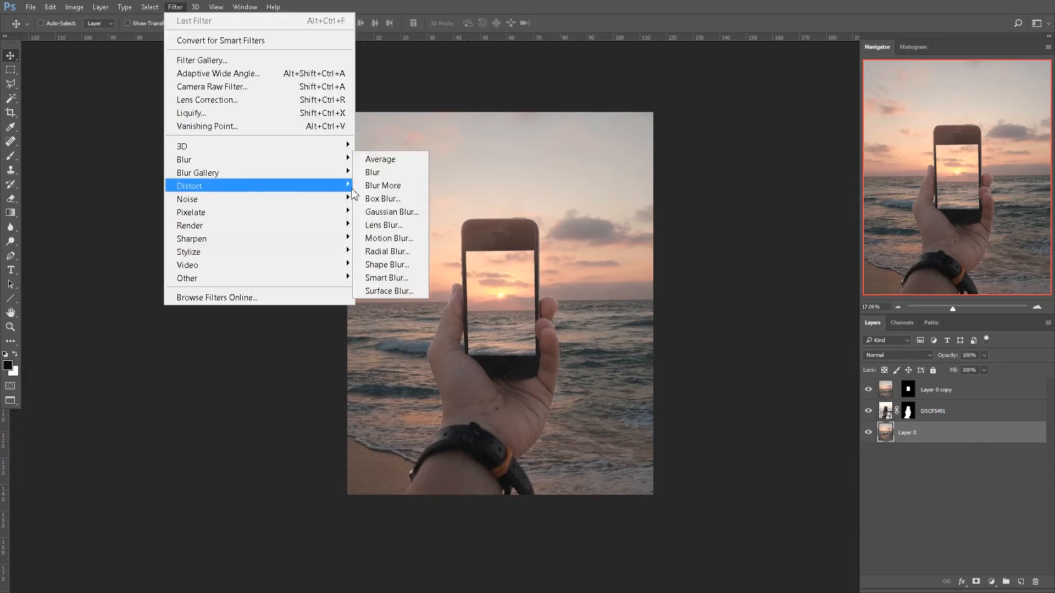
{"action": "left_click", "coordinate": [391, 212]}
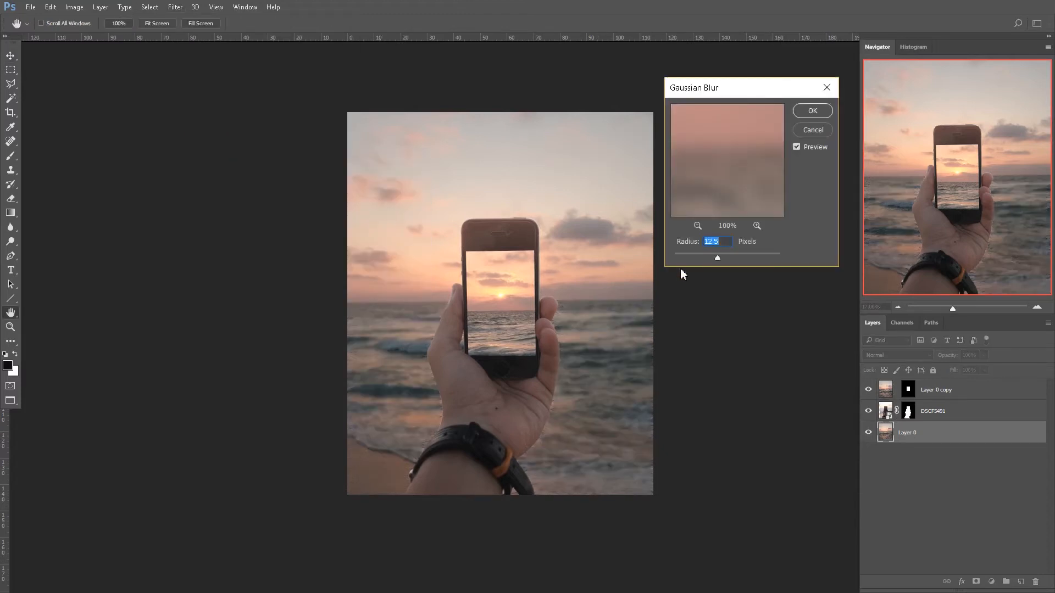
{"action": "left_click_drag", "start_coordinate": [716, 258], "coordinate": [723, 258]}
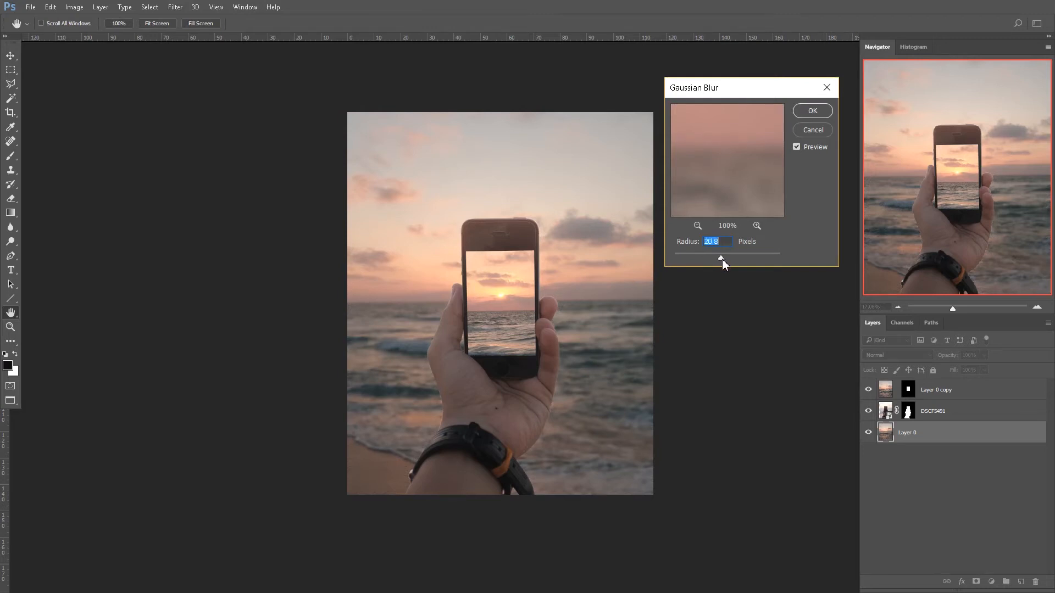
{"action": "left_click_drag", "start_coordinate": [724, 260], "coordinate": [719, 260]}
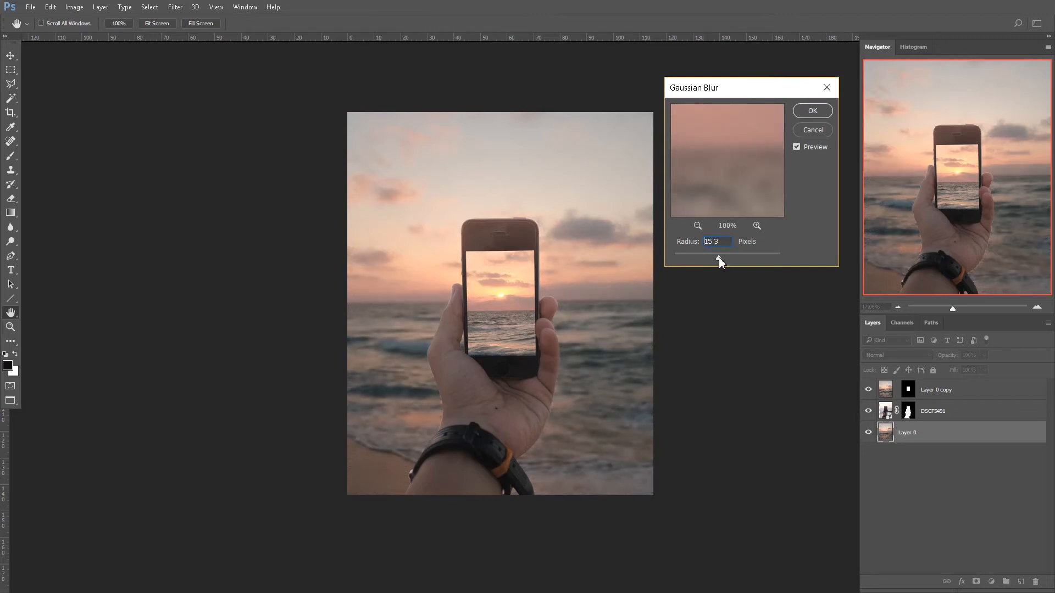
{"action": "left_click_drag", "start_coordinate": [716, 252], "coordinate": [723, 253]}
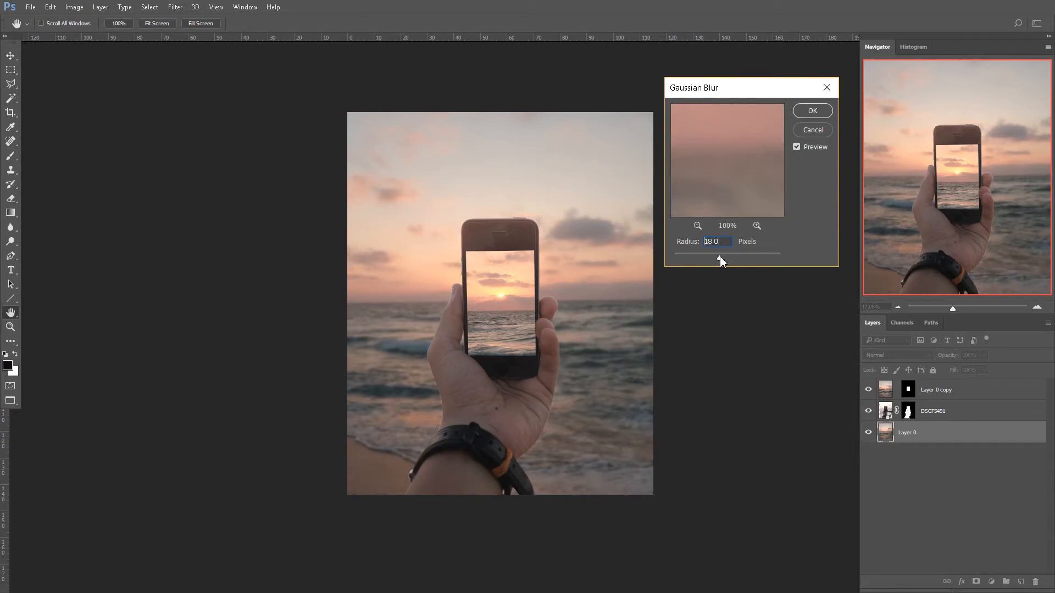
{"action": "left_click_drag", "start_coordinate": [719, 261], "coordinate": [718, 257]}
{"action": "type", "text": "11"}
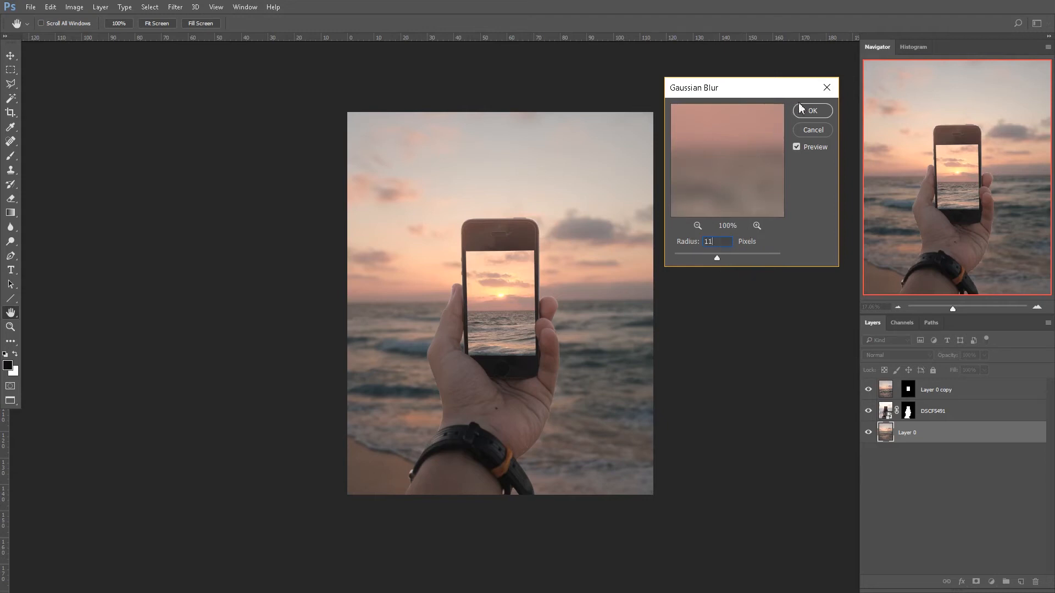
{"action": "left_click", "coordinate": [814, 110]}
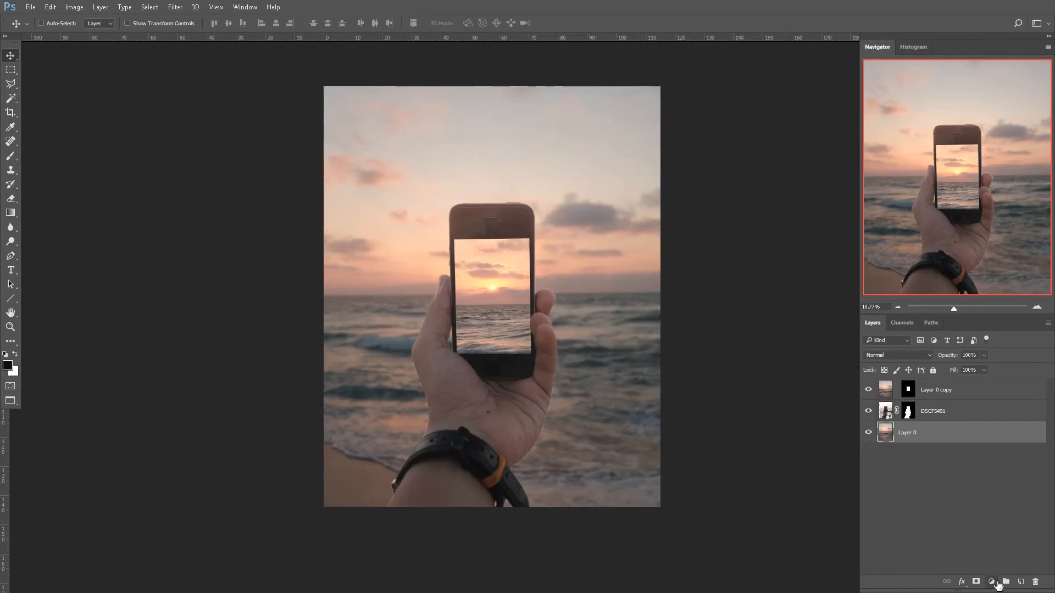
Step: Add a Curves adjustment on the blurred background and pull the curve down to darken it
{"action": "left_click", "coordinate": [991, 582]}
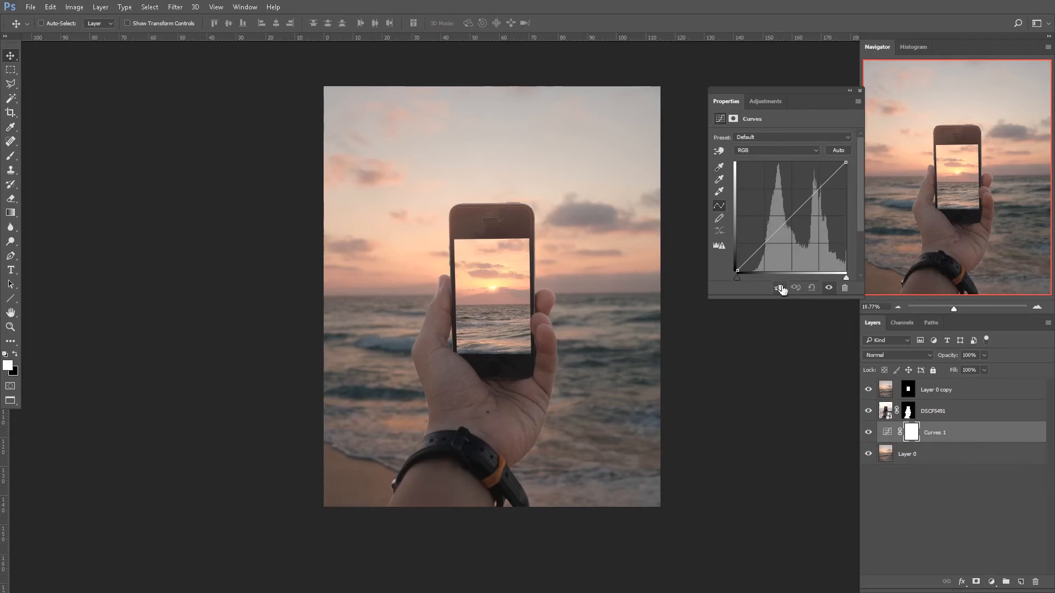
{"action": "left_click_drag", "start_coordinate": [793, 202], "coordinate": [771, 254]}
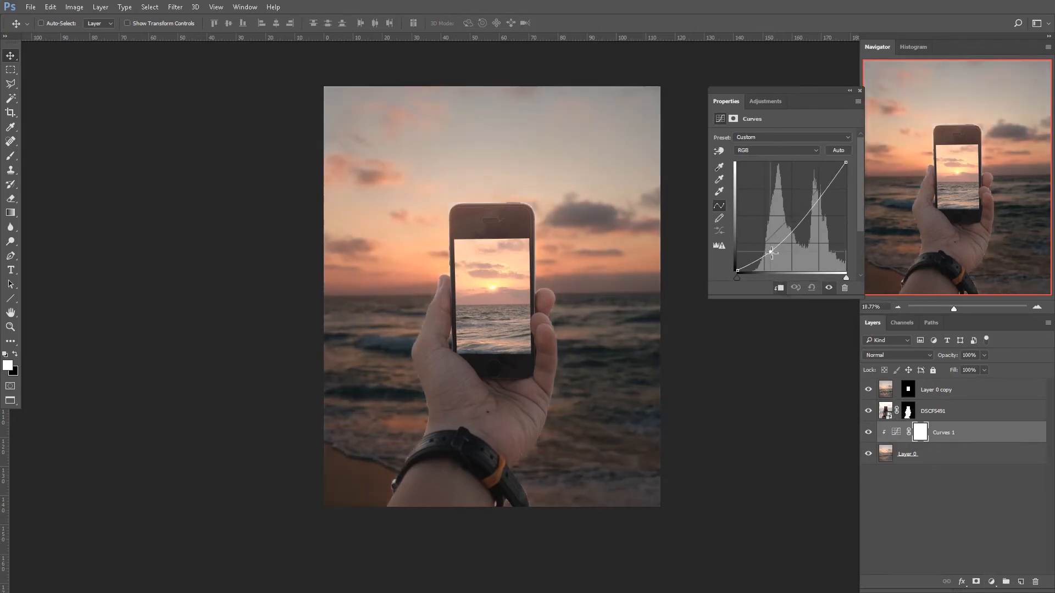
{"action": "left_click", "coordinate": [859, 90]}
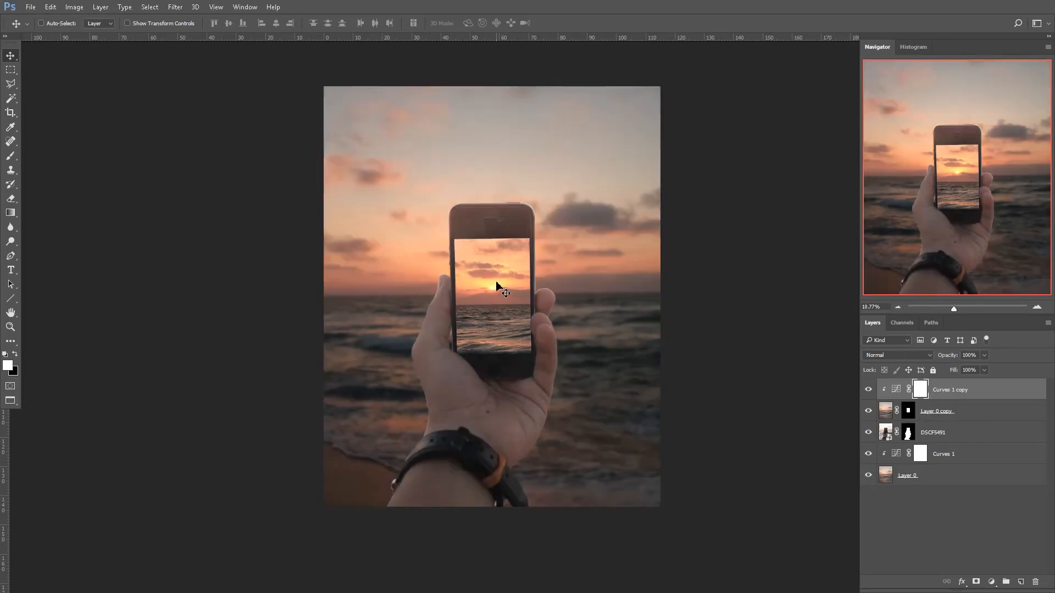
{"action": "mouse_move", "coordinate": [553, 249]}
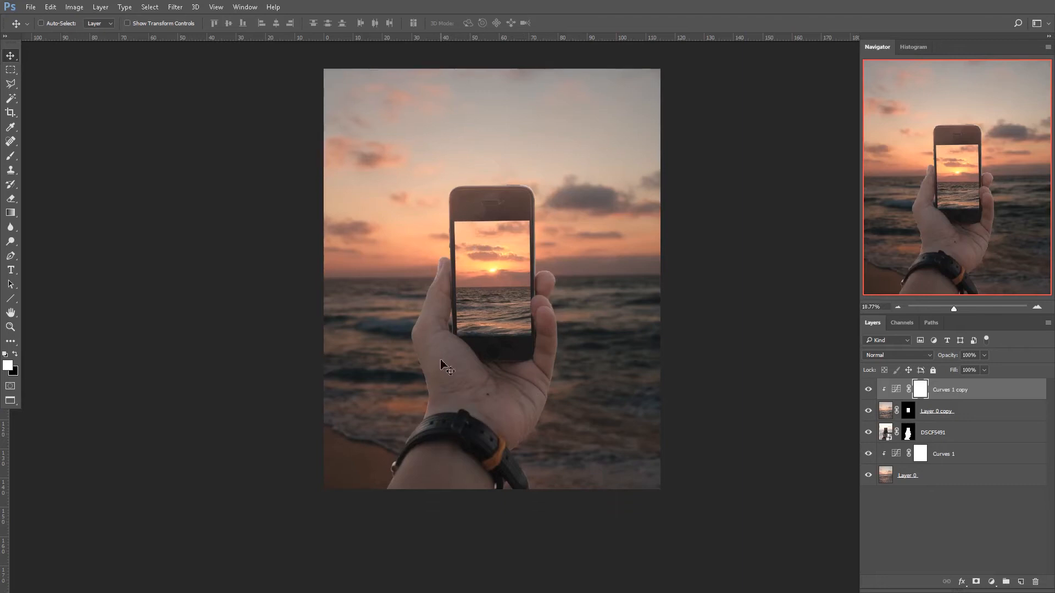
{"action": "mouse_move", "coordinate": [458, 455]}
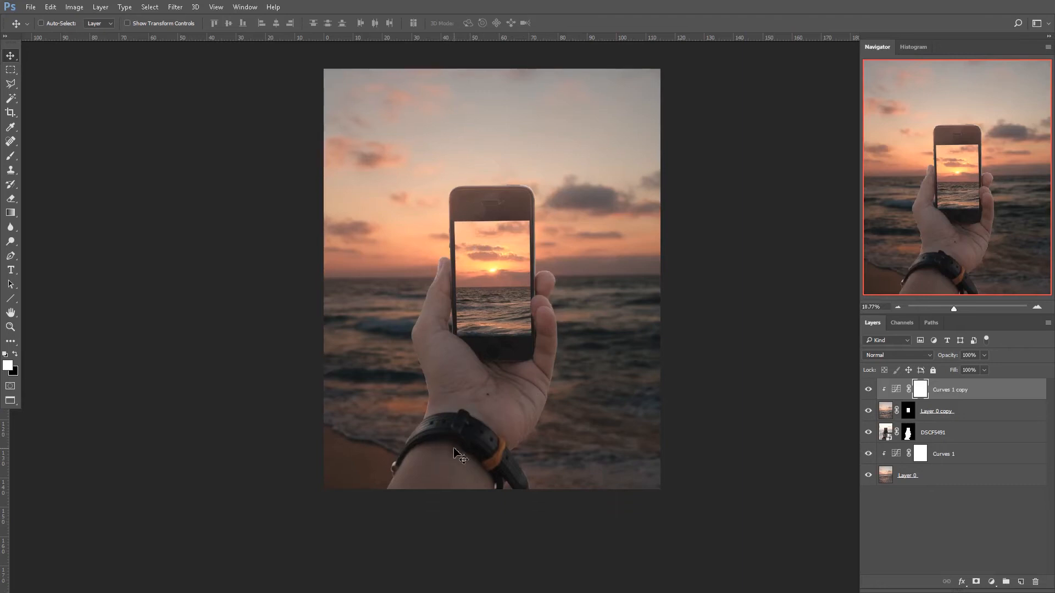
Step: Add a Curves adjustment clipped to the hand layer and bend it down to darken the hand
{"action": "left_click", "coordinate": [954, 433]}
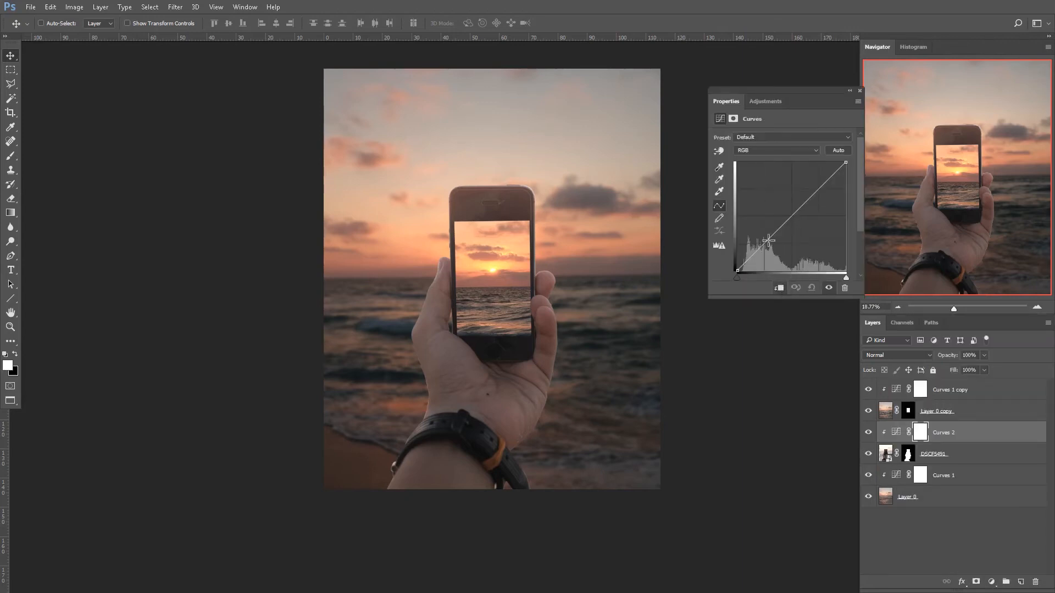
{"action": "left_click_drag", "start_coordinate": [767, 240], "coordinate": [767, 251]}
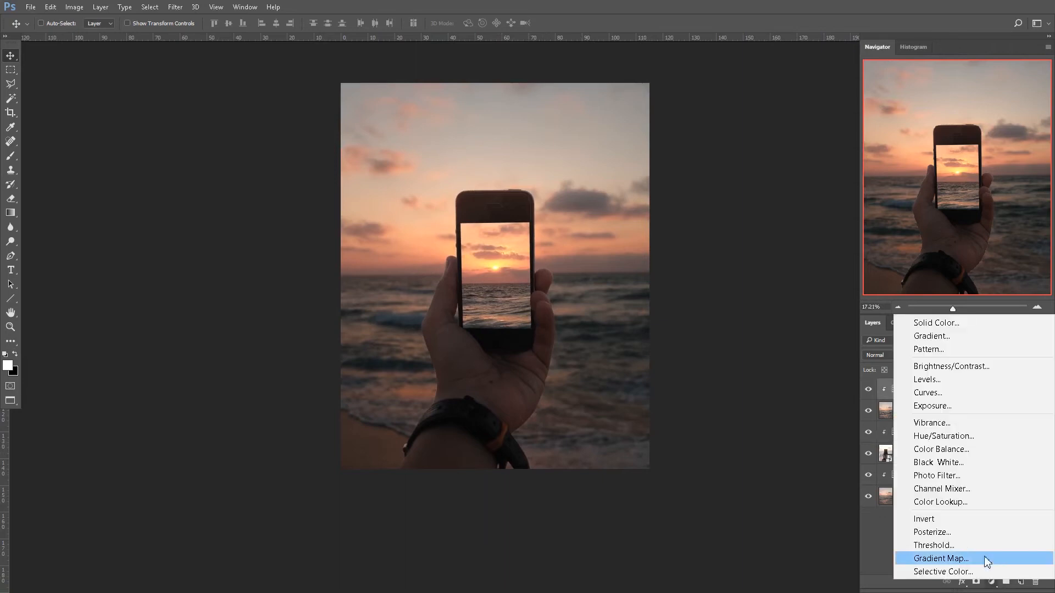
Step: Add a Gradient Map running from deep purple shadows to orange highlights over the image
{"action": "left_click", "coordinate": [943, 558]}
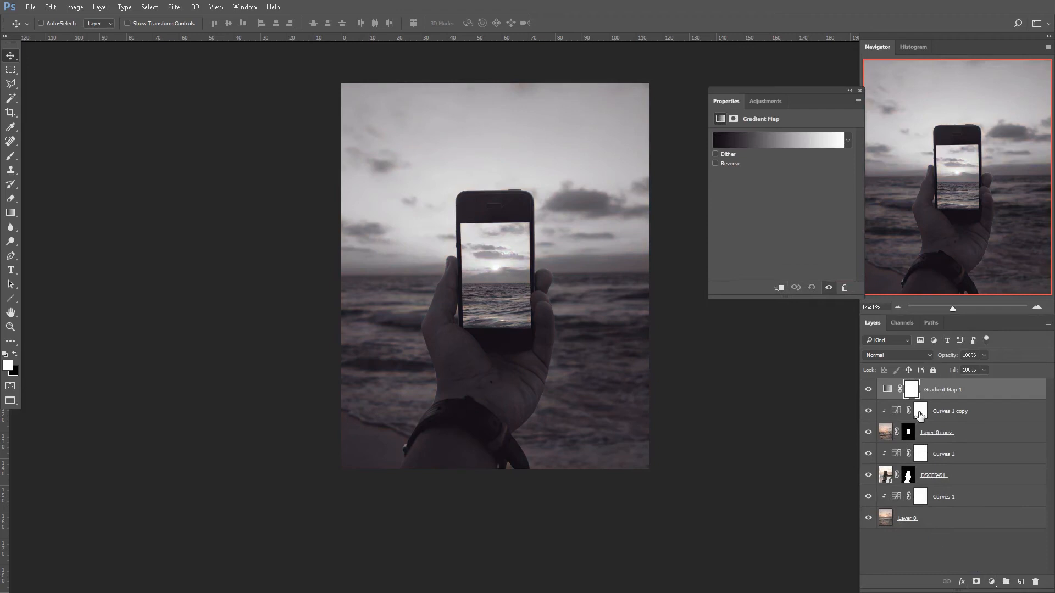
{"action": "left_click", "coordinate": [779, 141]}
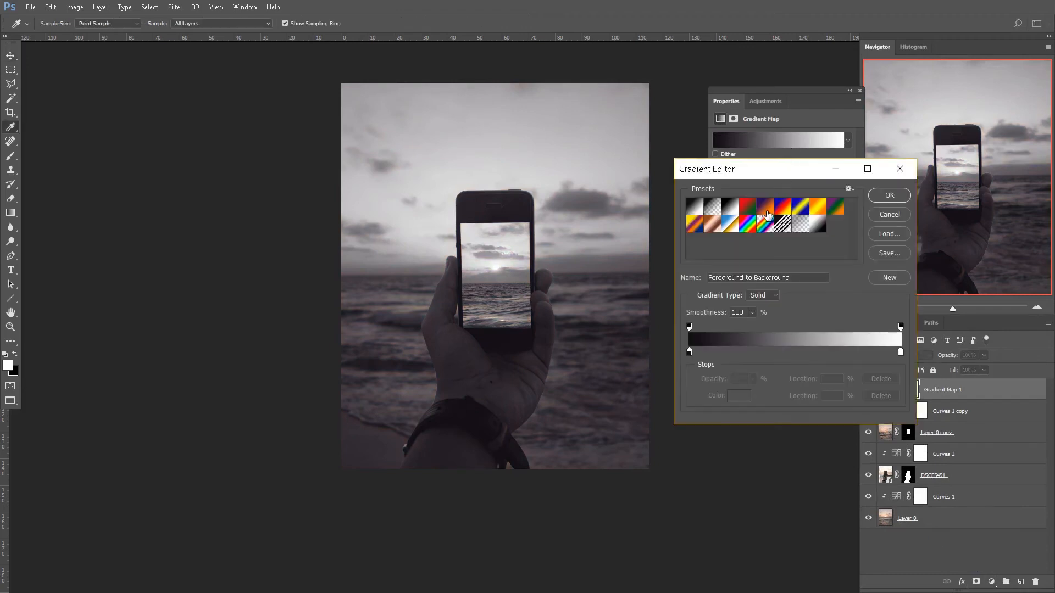
{"action": "left_click", "coordinate": [765, 206]}
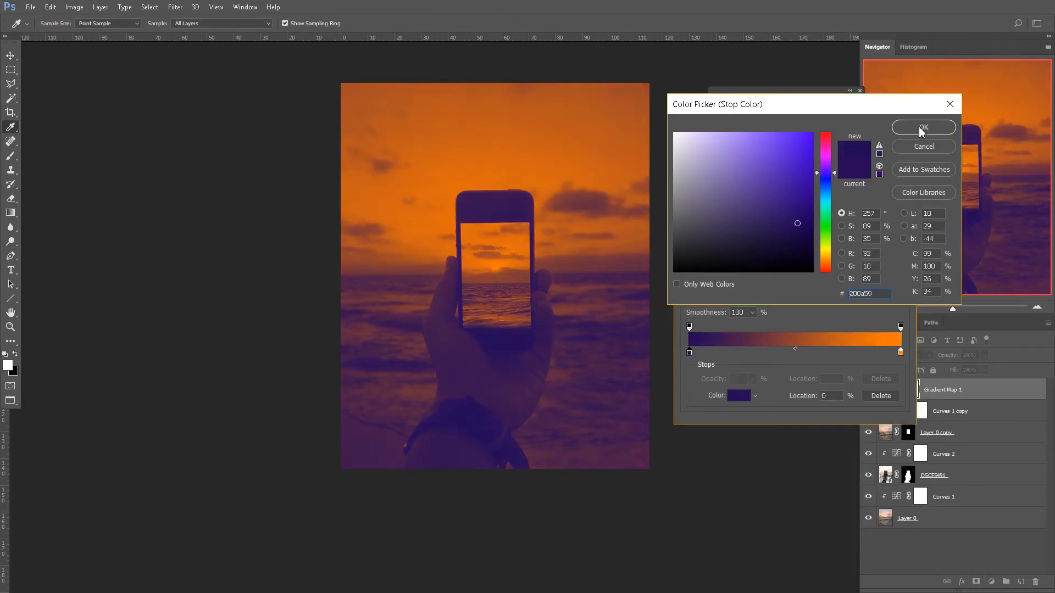
{"action": "left_click", "coordinate": [923, 127]}
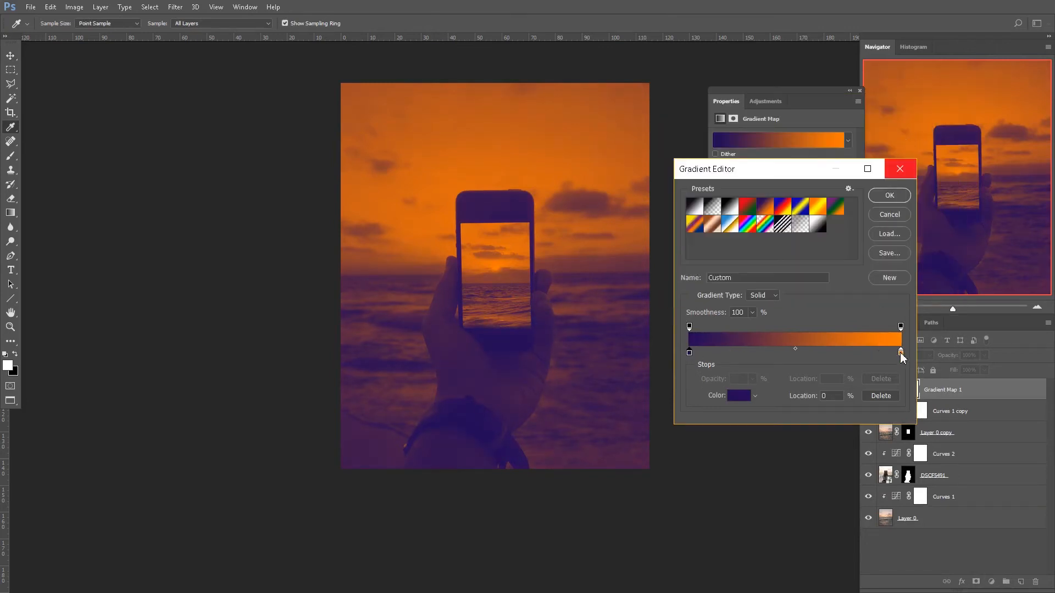
{"action": "left_click", "coordinate": [889, 196]}
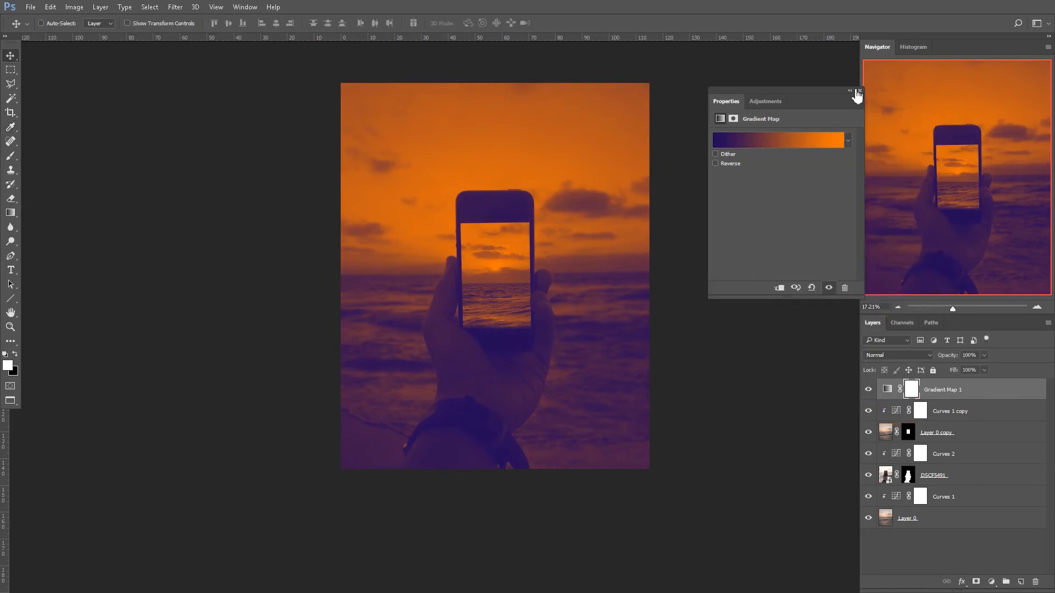
Step: Change the Gradient Map 1 layer's blend mode from Normal to Soft Light
{"action": "left_click", "coordinate": [897, 355]}
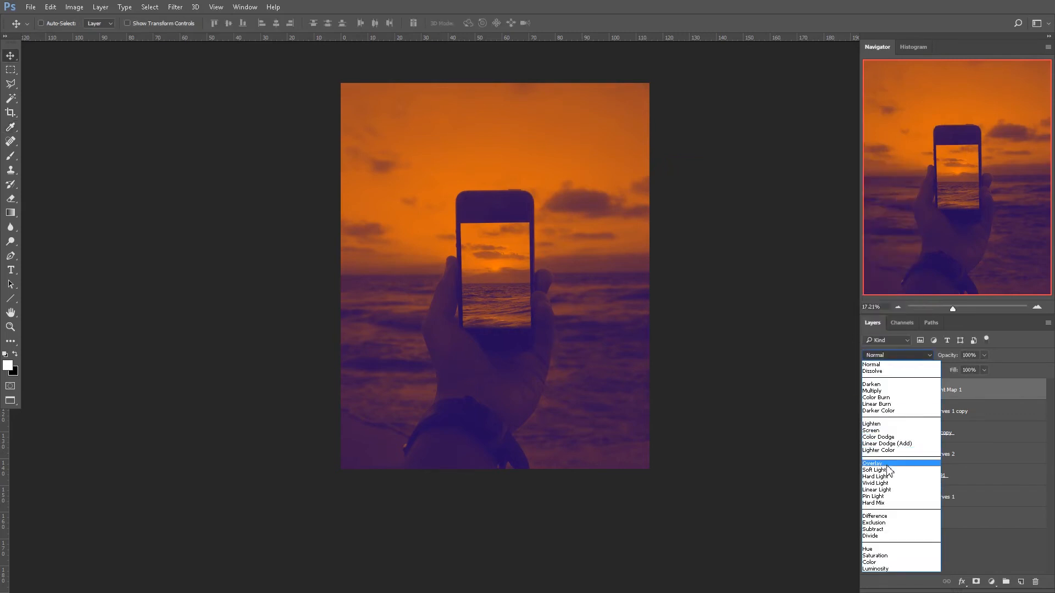
{"action": "left_click", "coordinate": [875, 470]}
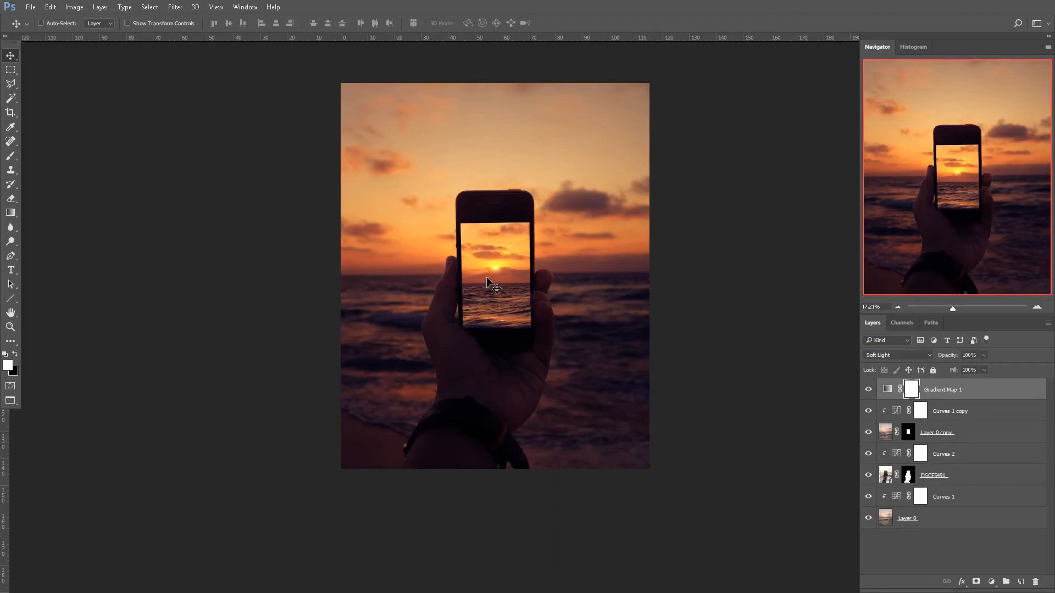
{"action": "mouse_move", "coordinate": [584, 316]}
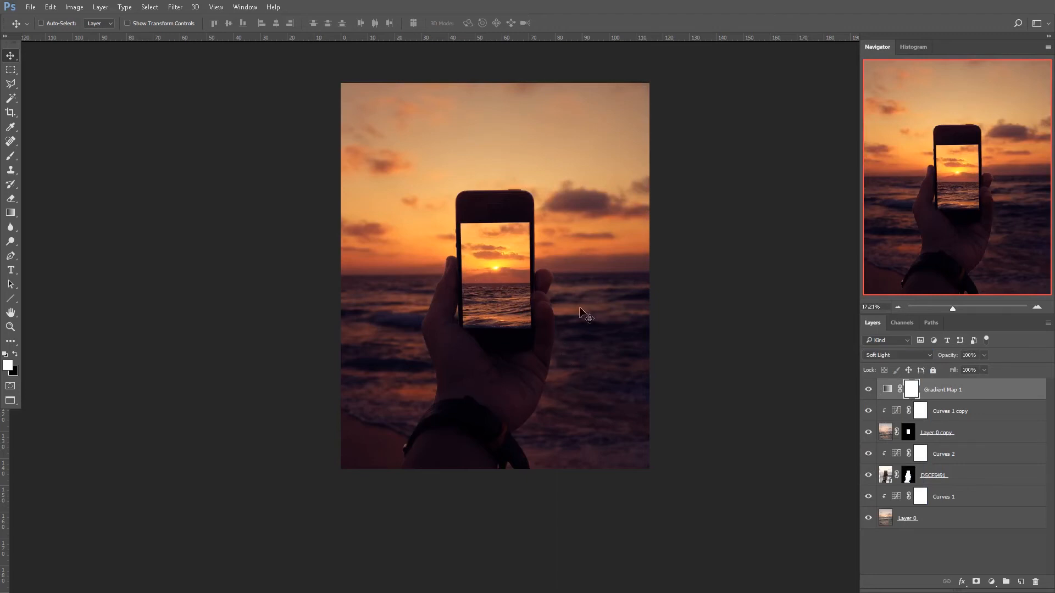
{"action": "mouse_move", "coordinate": [514, 293]}
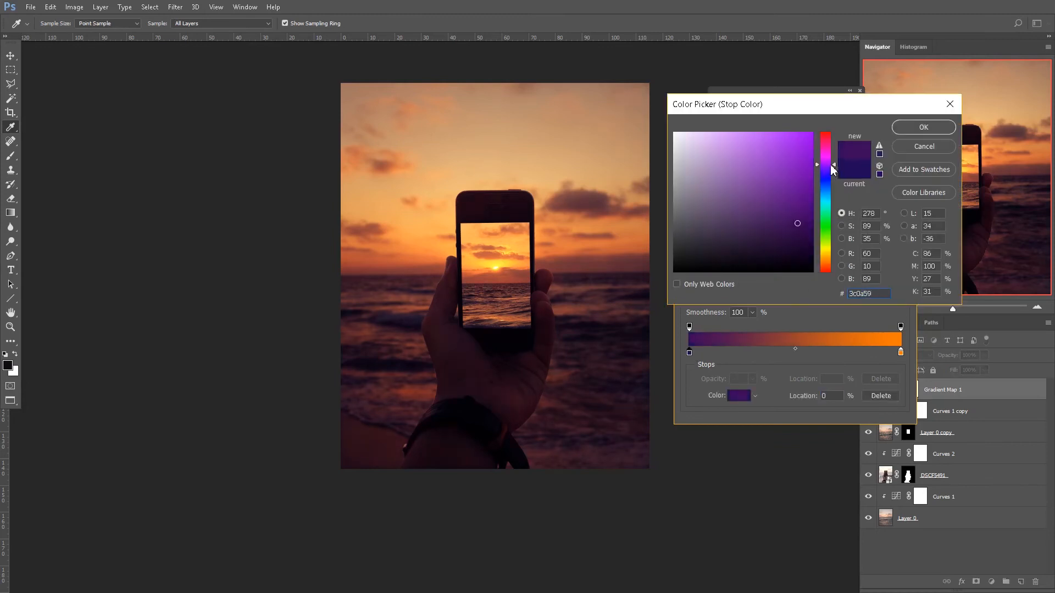
Step: Try several purple shades for the left colour stop, settle on a lighter muted purple and confirm it
{"action": "left_click", "coordinate": [764, 224]}
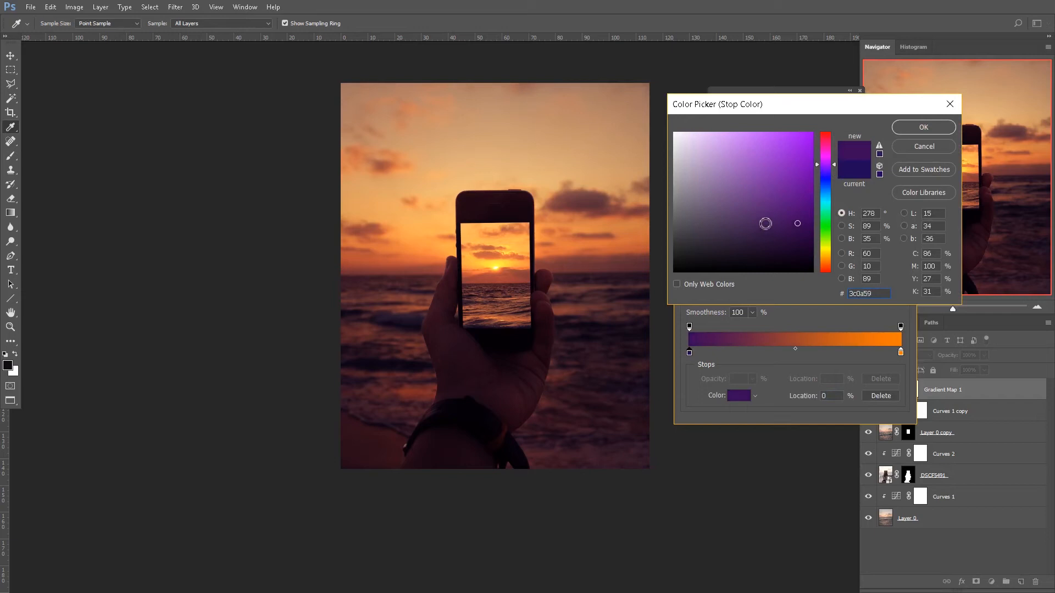
{"action": "left_click", "coordinate": [800, 202]}
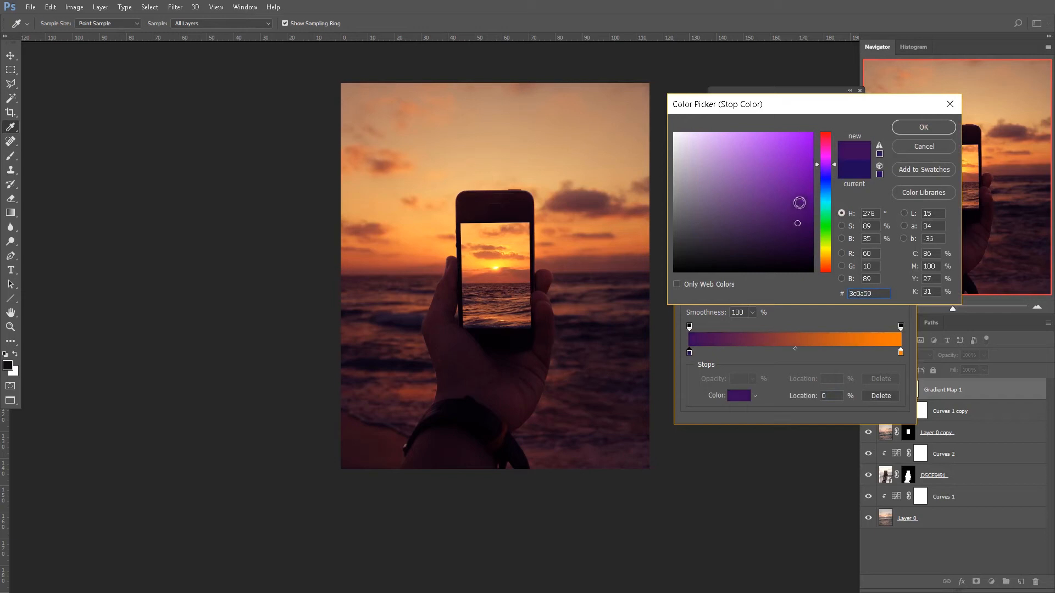
{"action": "left_click", "coordinate": [782, 210]}
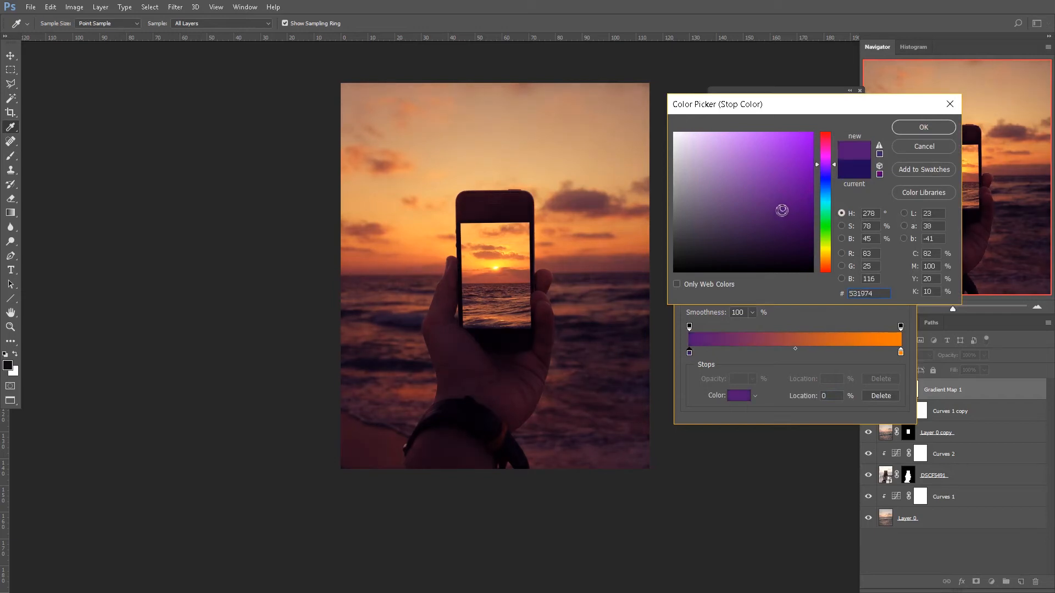
{"action": "left_click", "coordinate": [760, 213]}
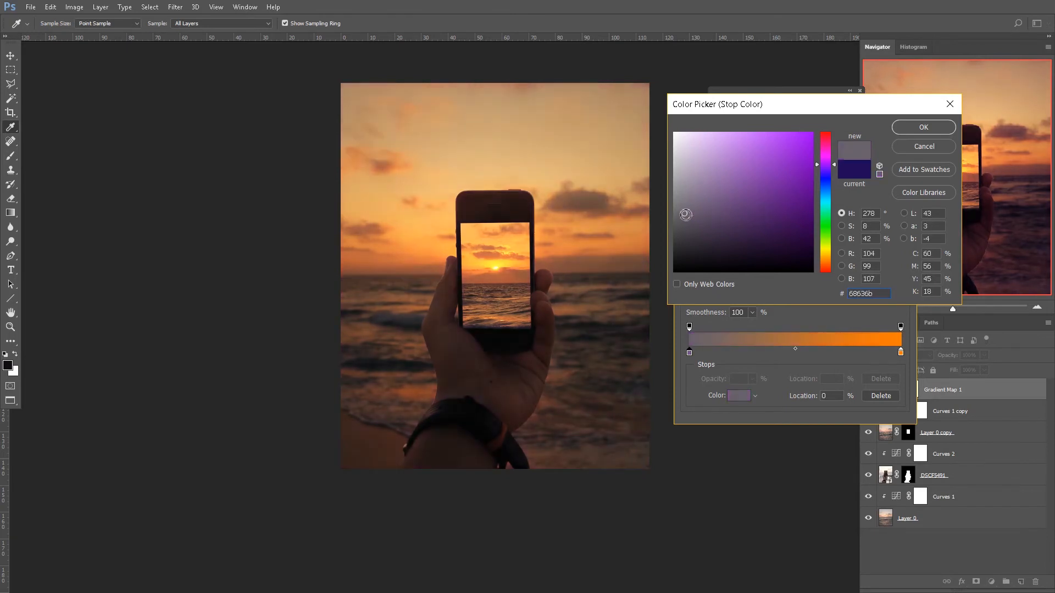
{"action": "left_click", "coordinate": [718, 212]}
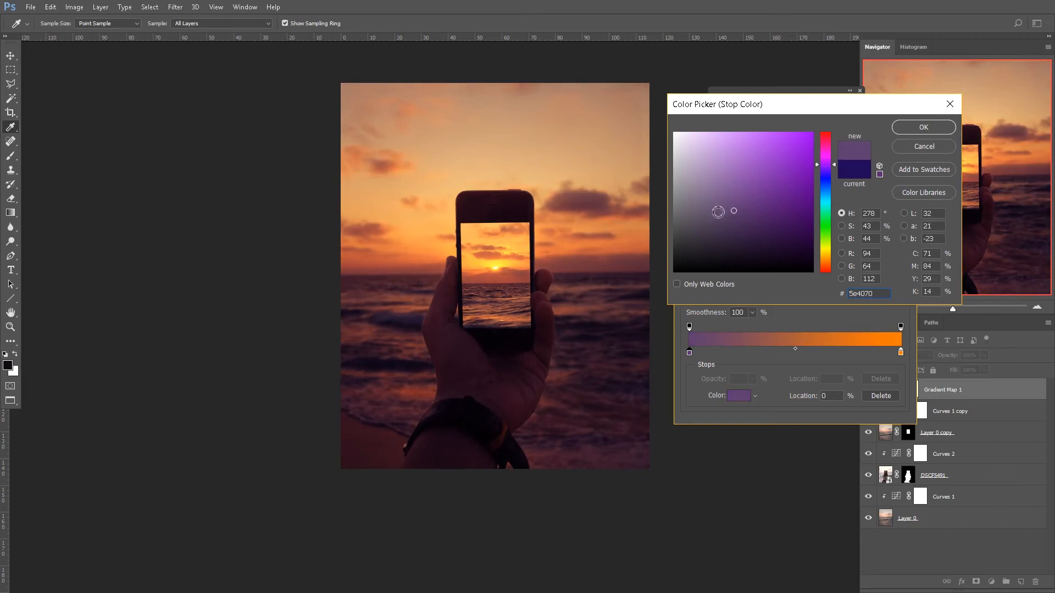
{"action": "left_click", "coordinate": [778, 215]}
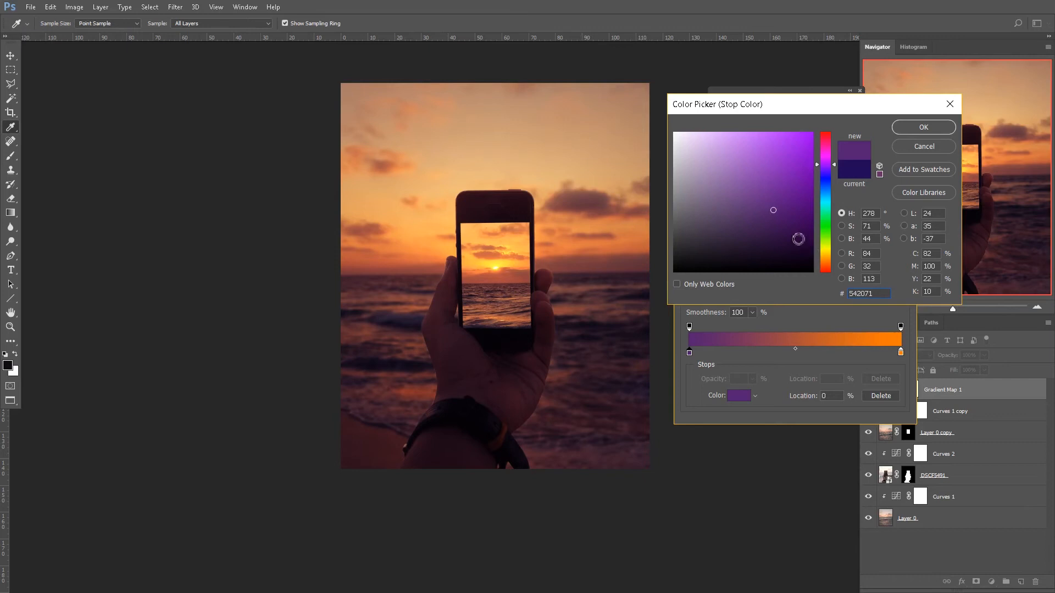
{"action": "left_click", "coordinate": [745, 213]}
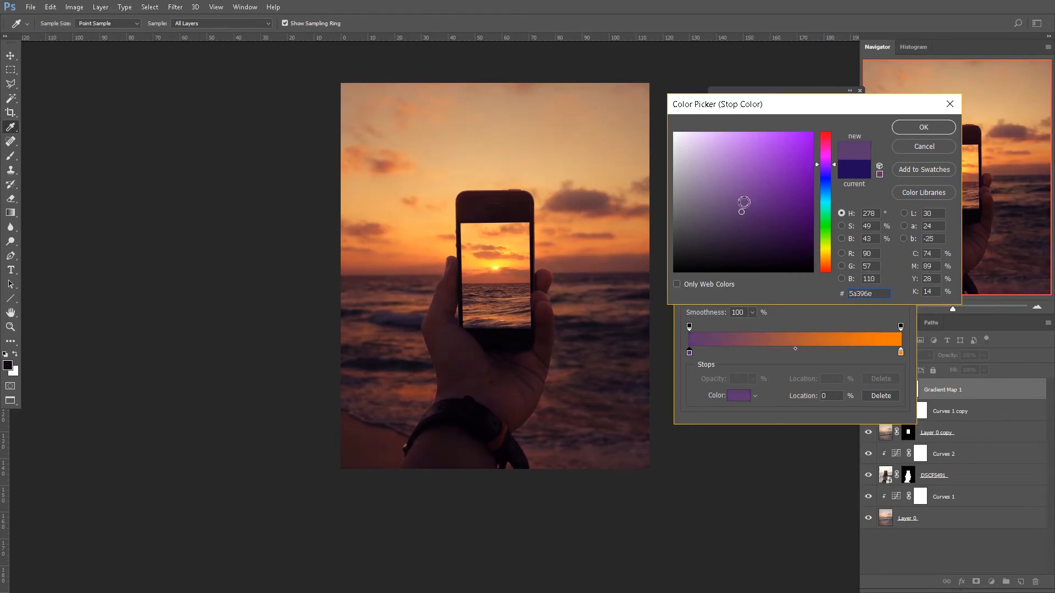
{"action": "left_click", "coordinate": [741, 202]}
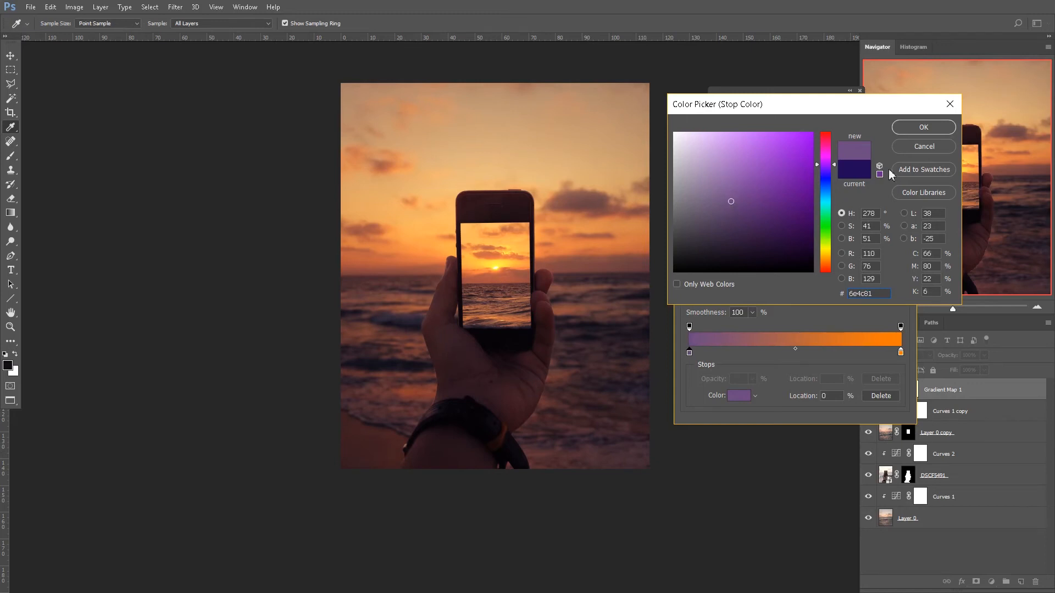
{"action": "left_click", "coordinate": [923, 128]}
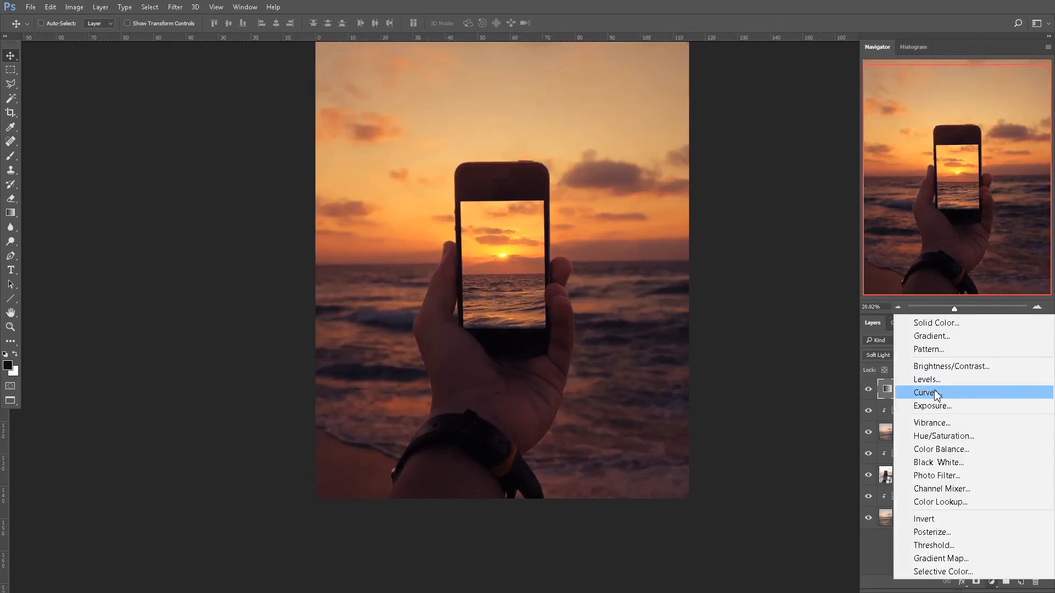
Step: Add a top Curves layer, reshape the Red channel endpoints, then move on to the Blue channel
{"action": "left_click", "coordinate": [925, 393]}
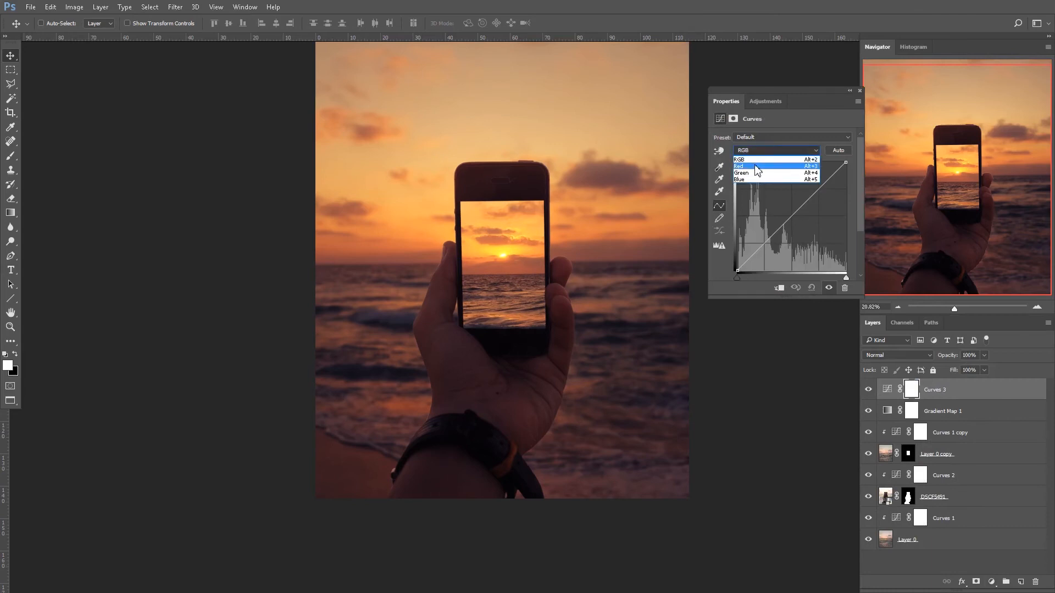
{"action": "left_click", "coordinate": [739, 166]}
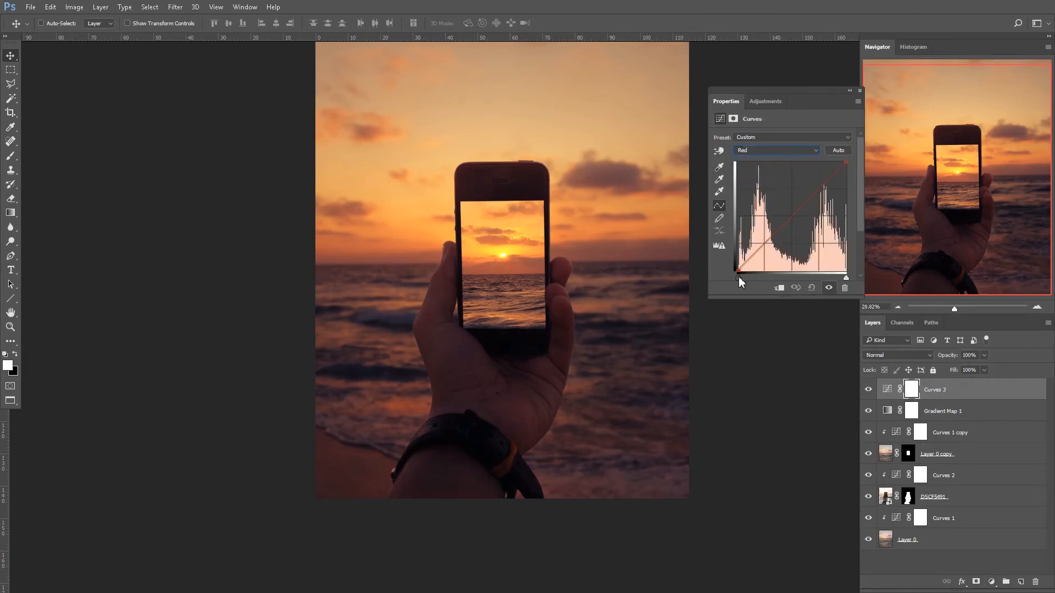
{"action": "left_click_drag", "start_coordinate": [738, 271], "coordinate": [755, 276]}
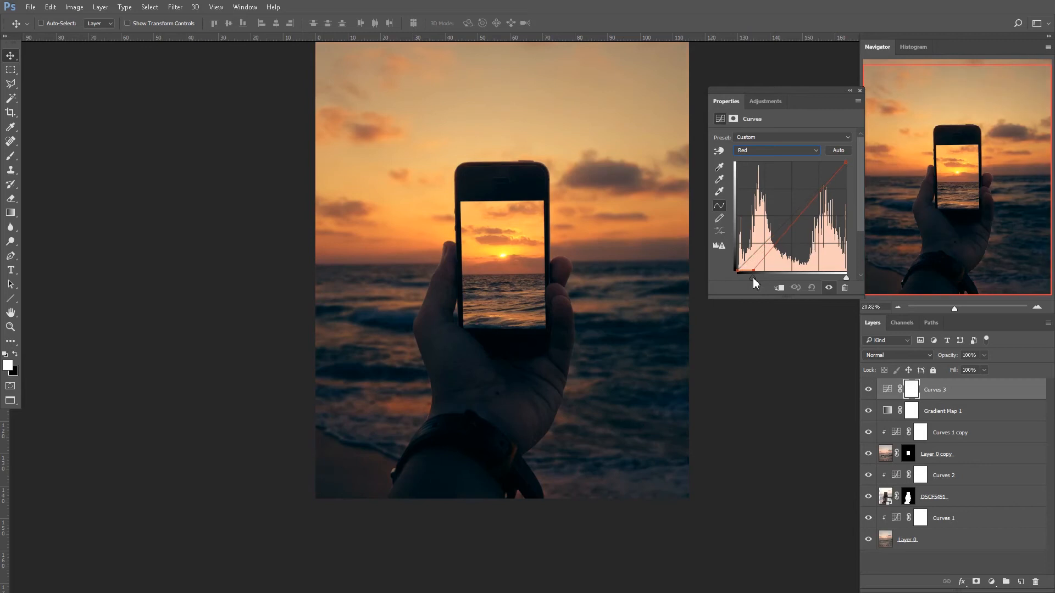
{"action": "left_click_drag", "start_coordinate": [754, 278], "coordinate": [736, 273]}
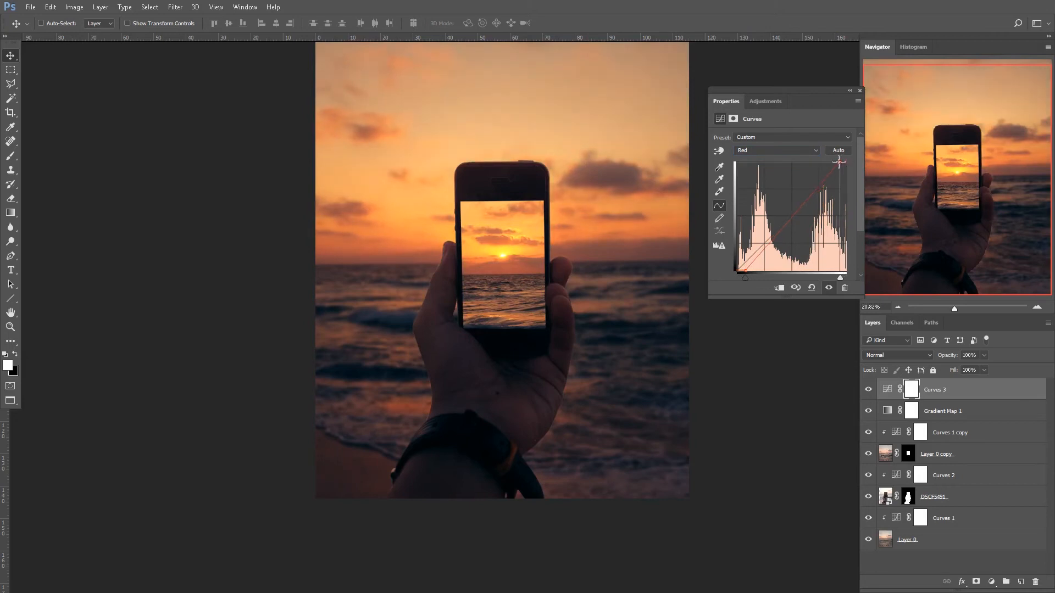
{"action": "left_click", "coordinate": [776, 149]}
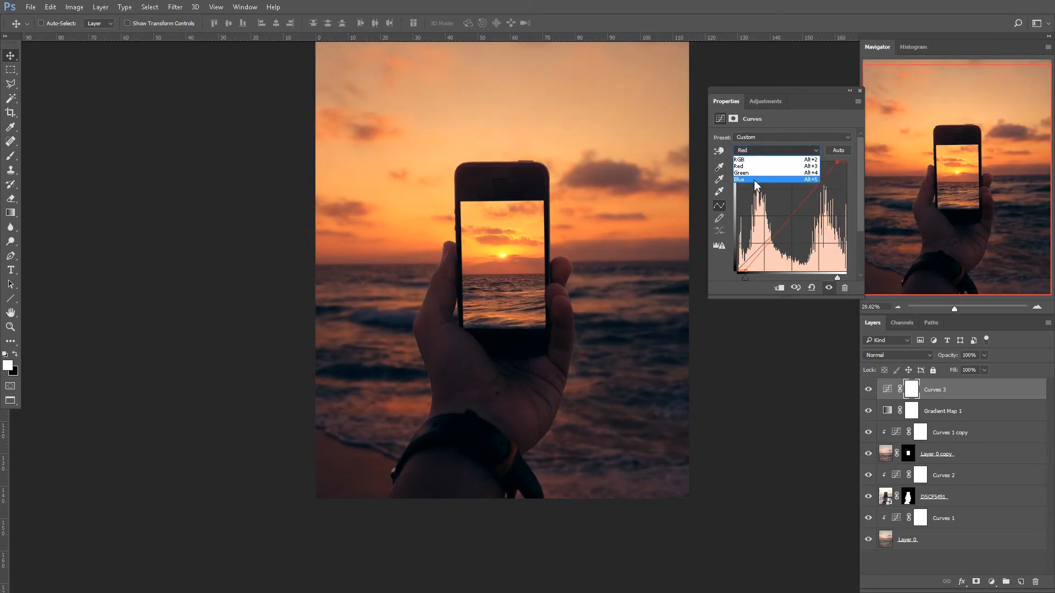
{"action": "left_click", "coordinate": [754, 180]}
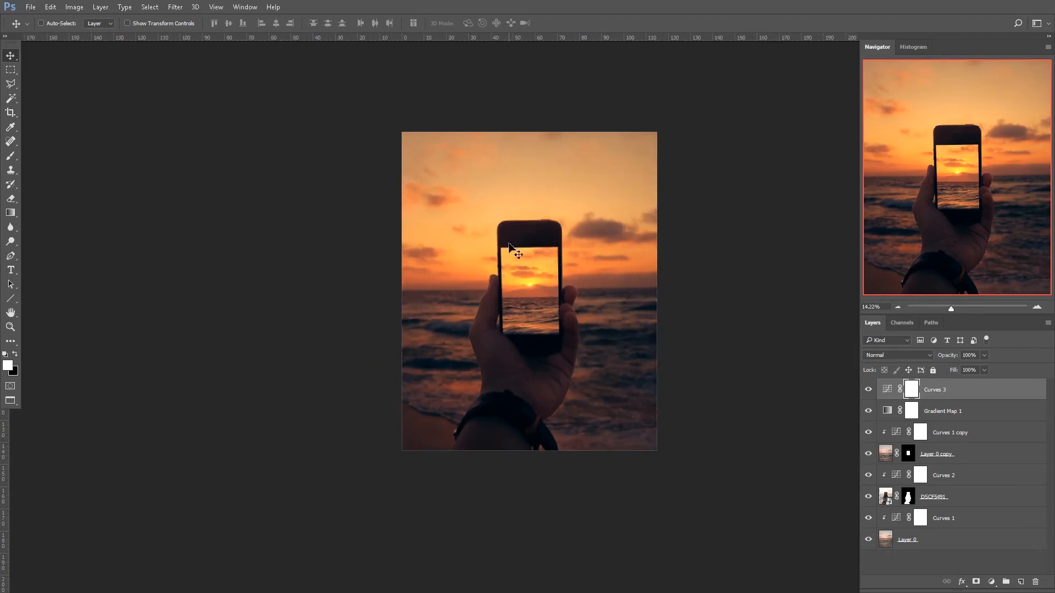
Step: Drag vertical guides to the phone's left edge, toggling the hand layer's visibility to check alignment
{"action": "left_click_drag", "start_coordinate": [517, 37], "coordinate": [520, 340]}
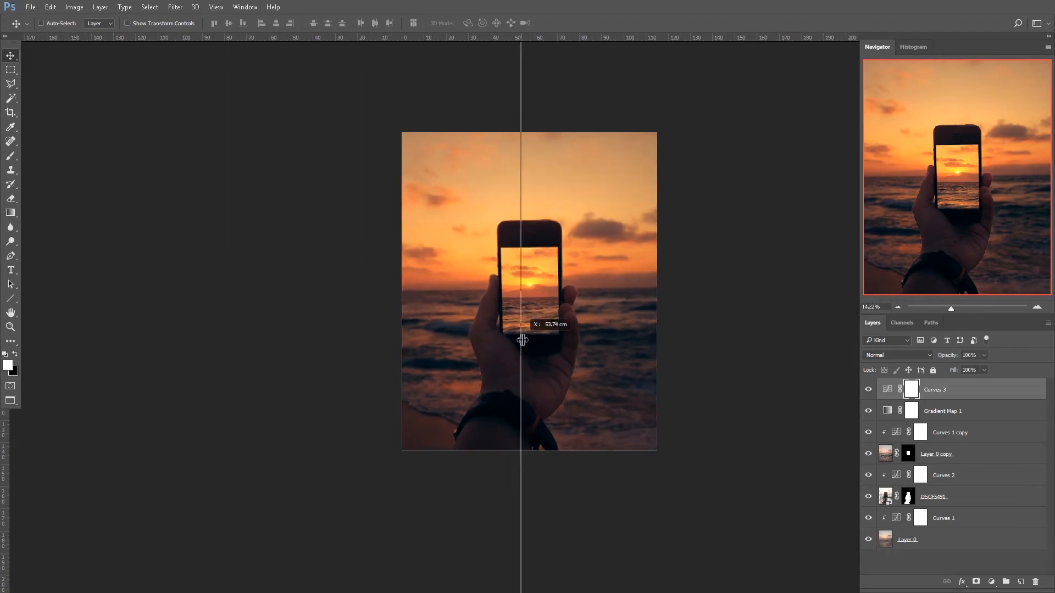
{"action": "left_click_drag", "start_coordinate": [521, 323], "coordinate": [510, 232]}
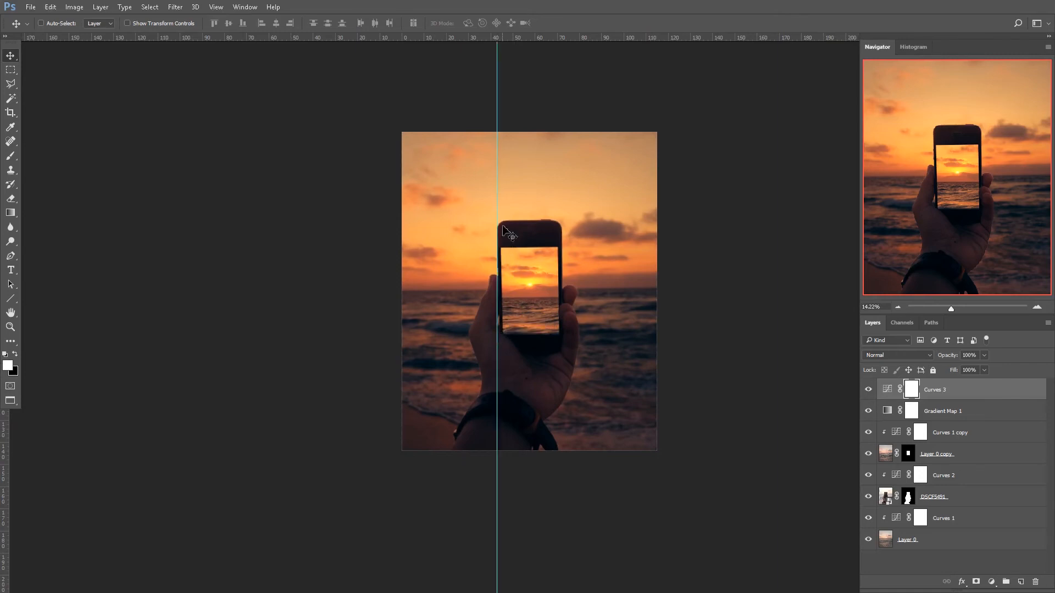
{"action": "mouse_move", "coordinate": [507, 277]}
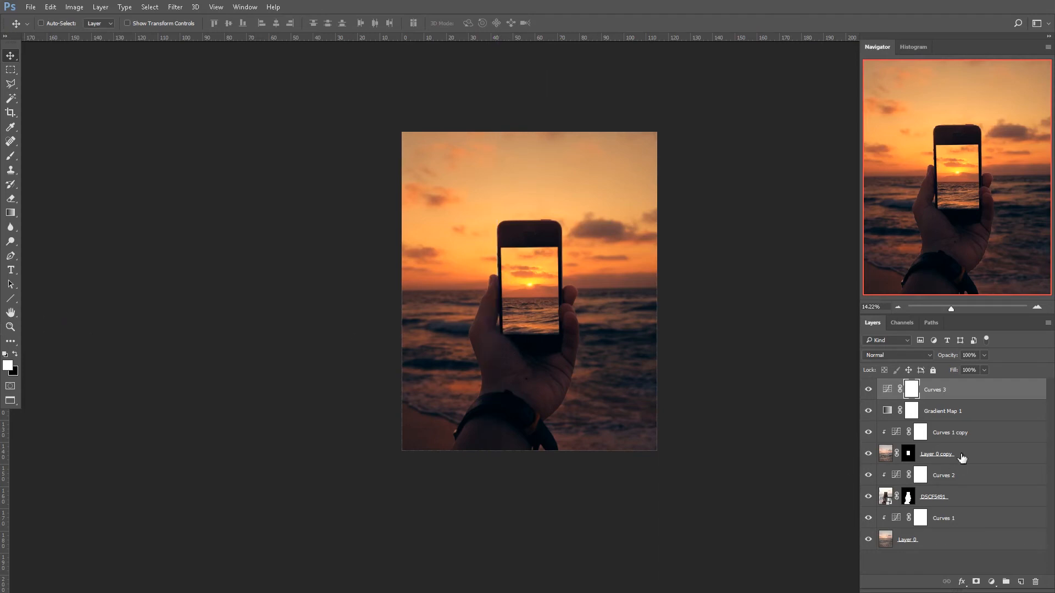
{"action": "left_click", "coordinate": [868, 497]}
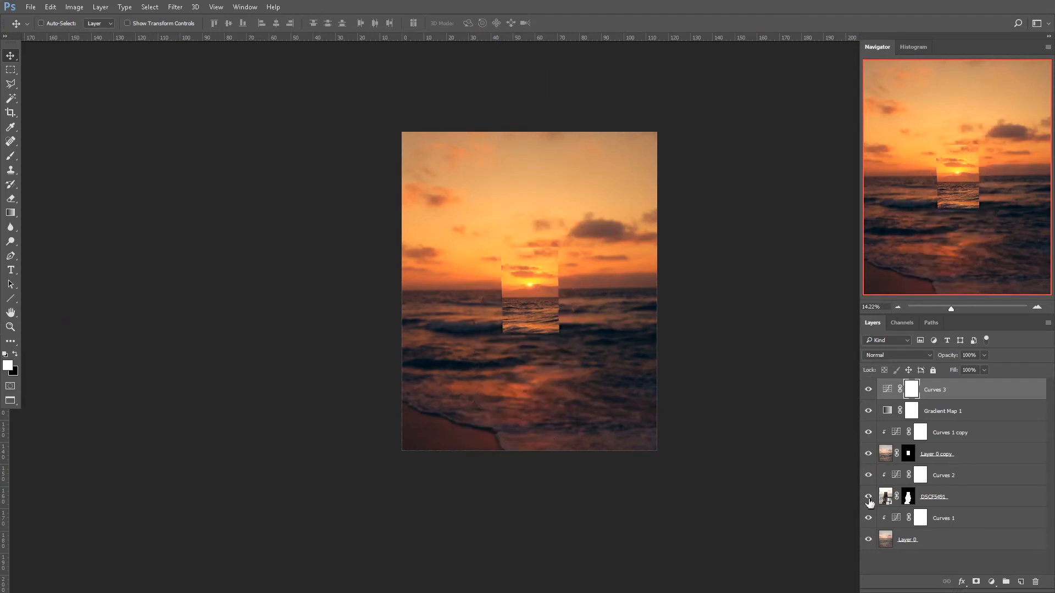
{"action": "left_click", "coordinate": [868, 496]}
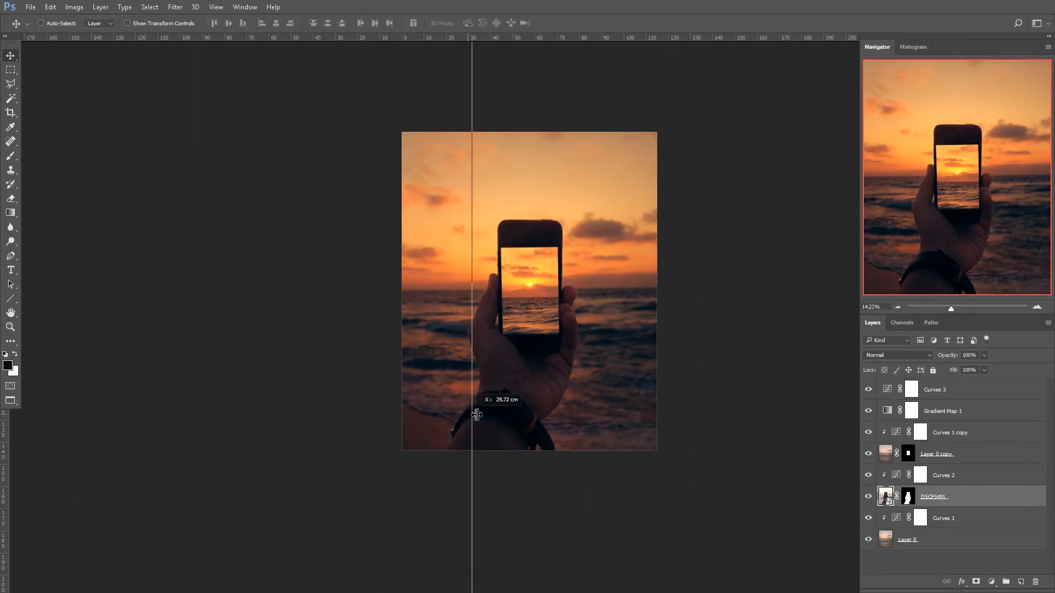
{"action": "left_click_drag", "start_coordinate": [474, 410], "coordinate": [500, 410]}
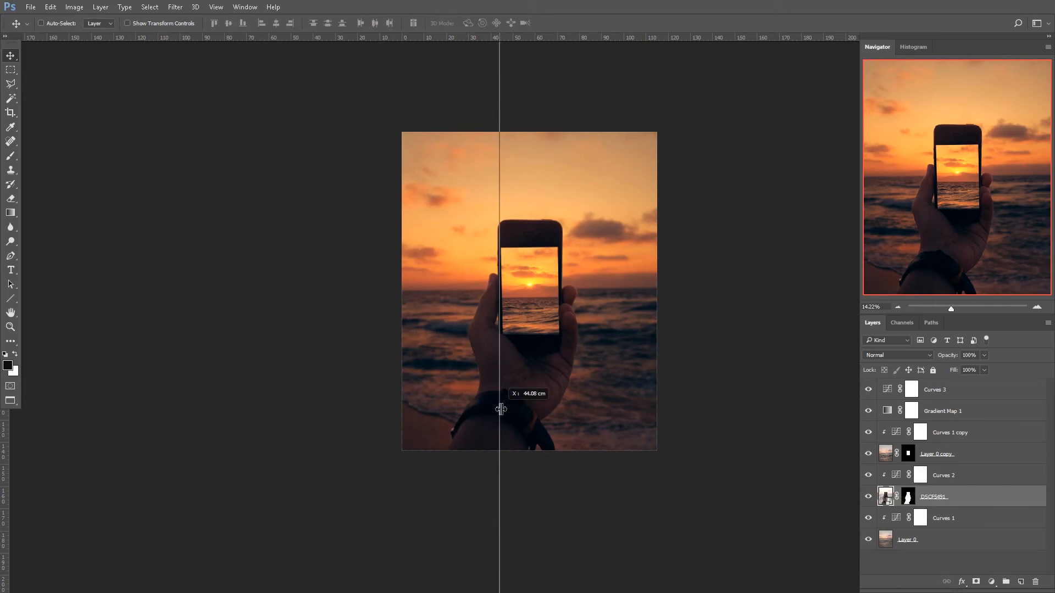
{"action": "key", "text": "Ctrl+t"}
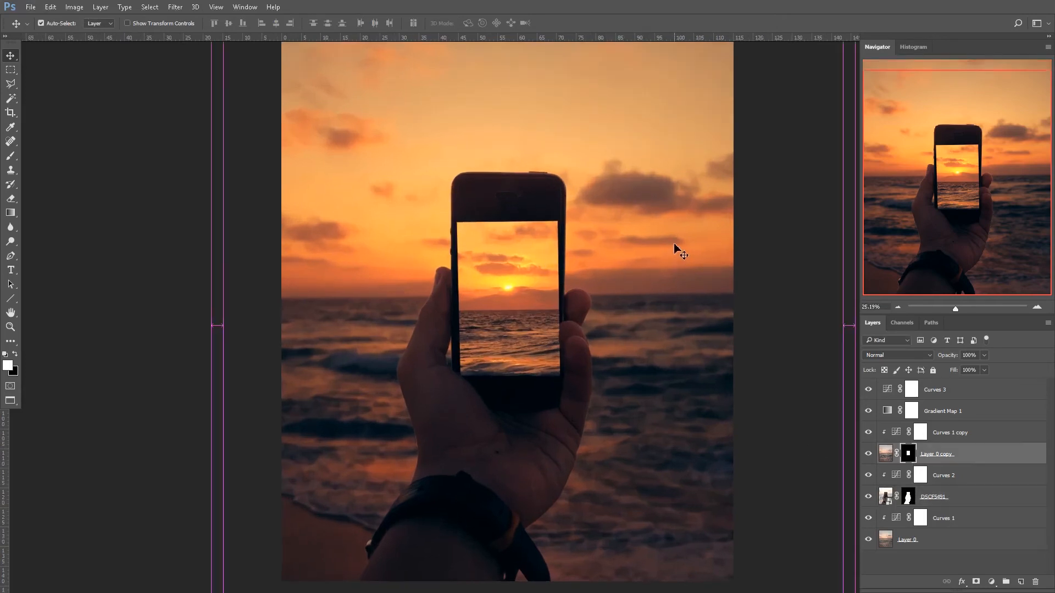
Step: Free Transform the beach copy and rotate it about 0.3° so the sea horizon is level
{"action": "key", "text": "Ctrl+t"}
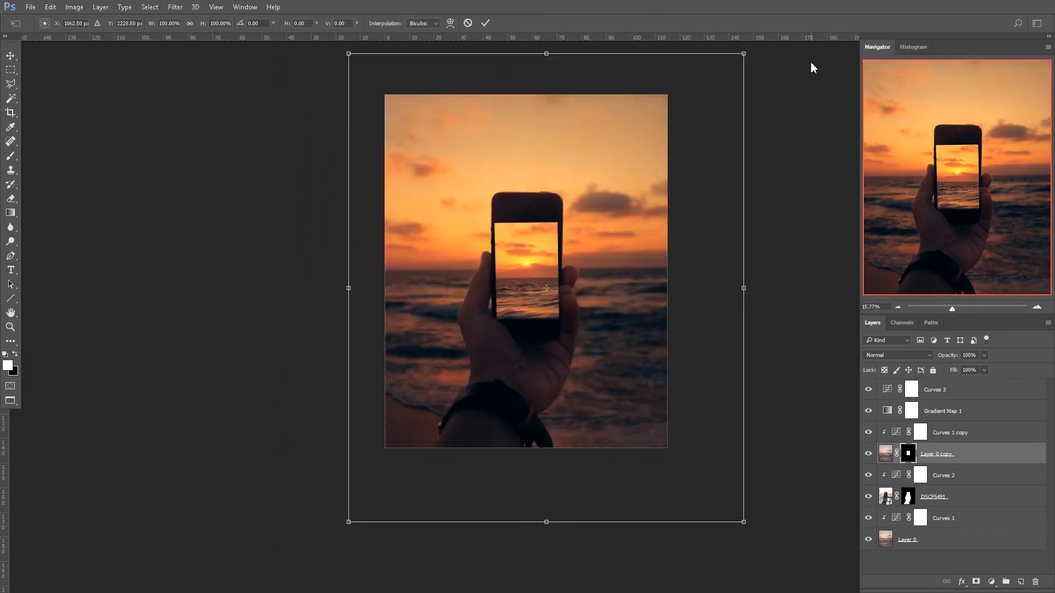
{"action": "left_click_drag", "start_coordinate": [813, 67], "coordinate": [793, 58]}
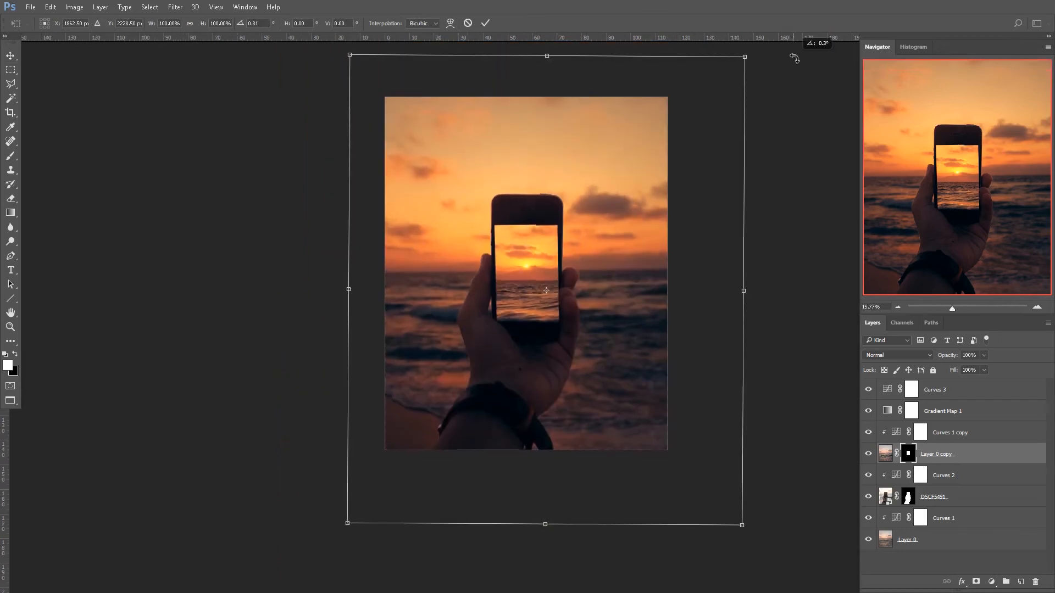
{"action": "left_click_drag", "start_coordinate": [744, 55], "coordinate": [733, 67]}
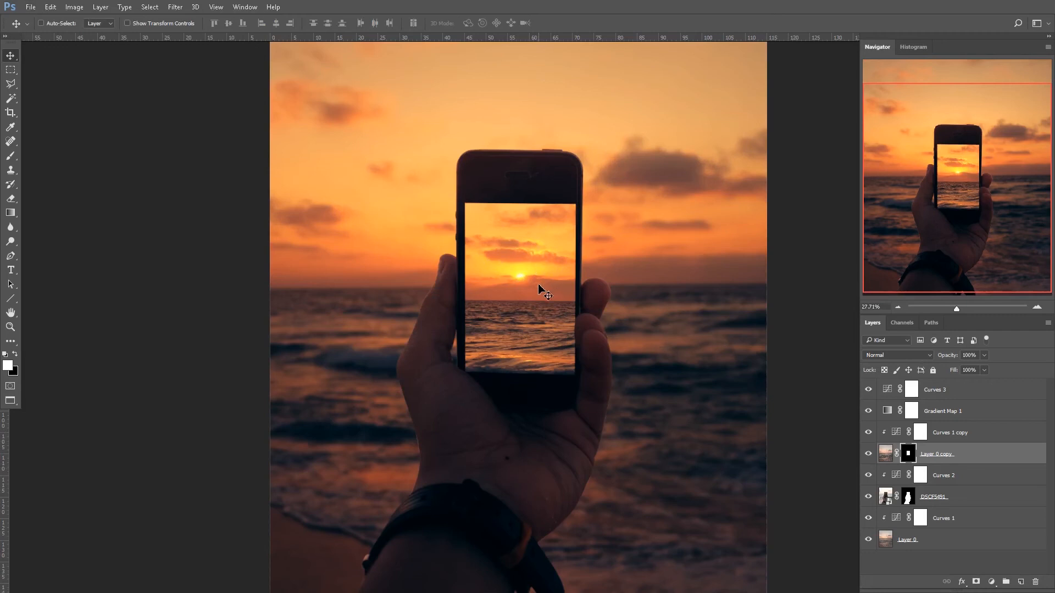
{"action": "mouse_move", "coordinate": [464, 258]}
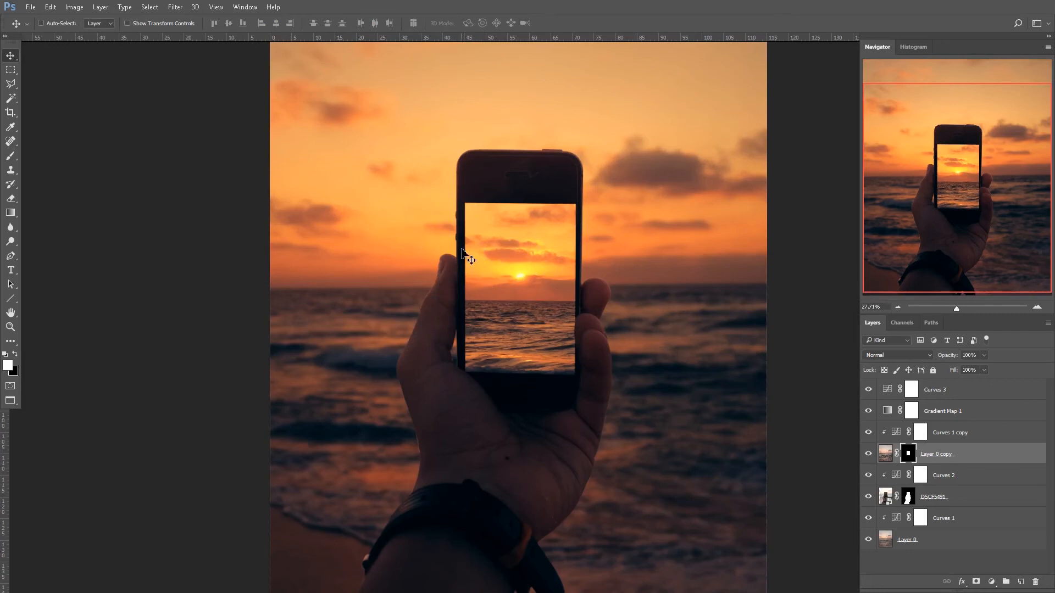
{"action": "mouse_move", "coordinate": [582, 257]}
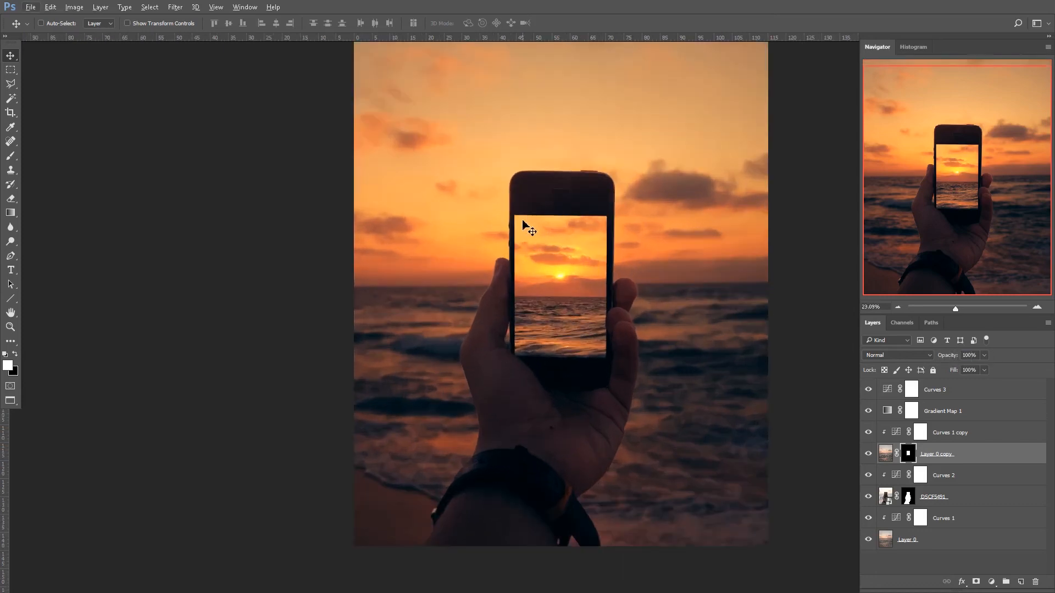
{"action": "mouse_move", "coordinate": [598, 226]}
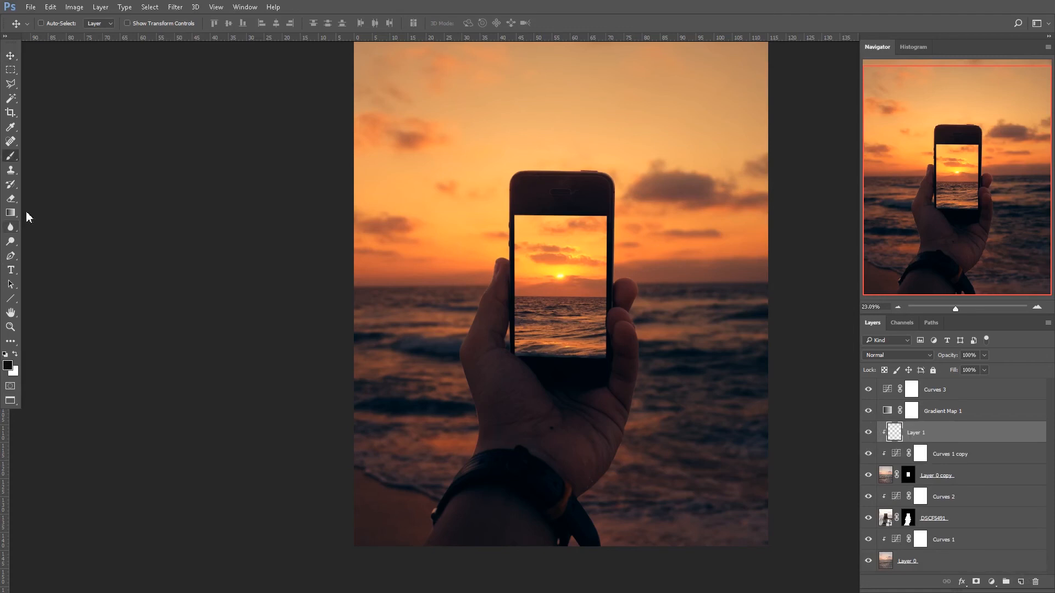
Step: With the Brush tool and black, paint darkness around the phone screen edges on a clipped layer
{"action": "left_click", "coordinate": [10, 169]}
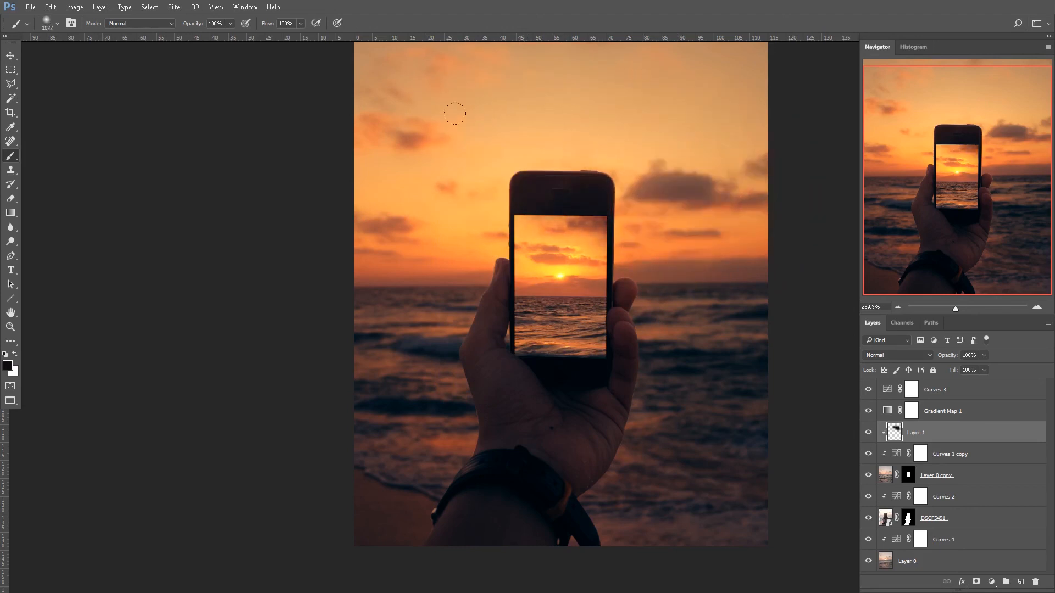
{"action": "mouse_move", "coordinate": [397, 250]}
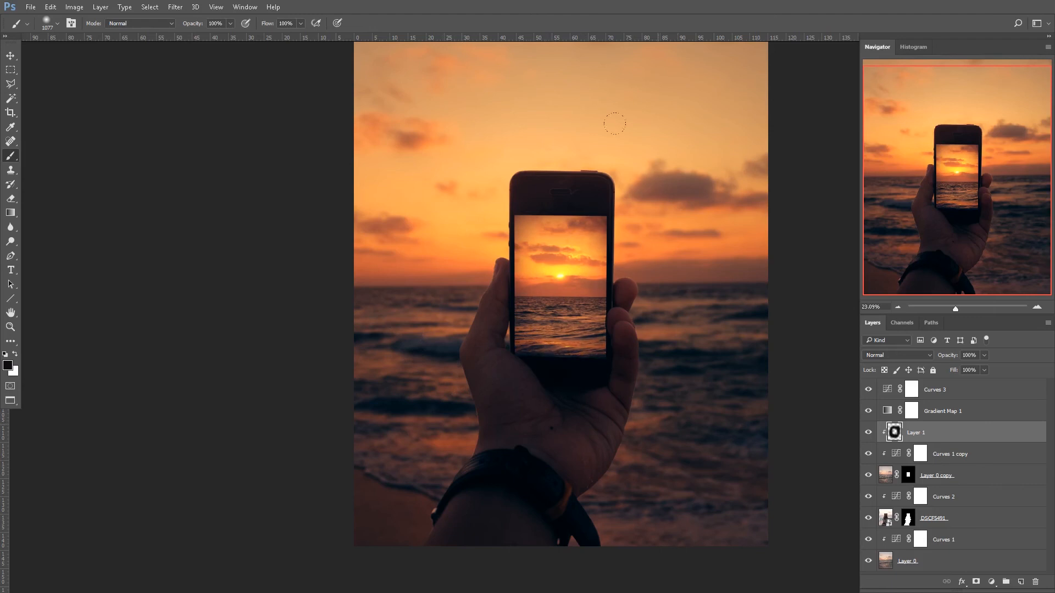
{"action": "mouse_move", "coordinate": [520, 107]}
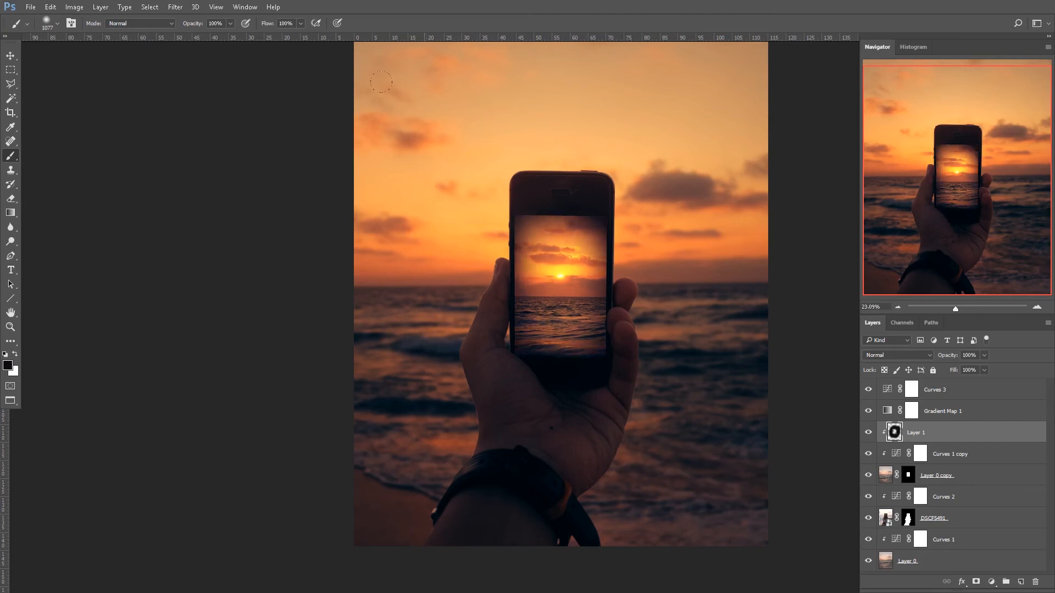
{"action": "left_click", "coordinate": [947, 356]}
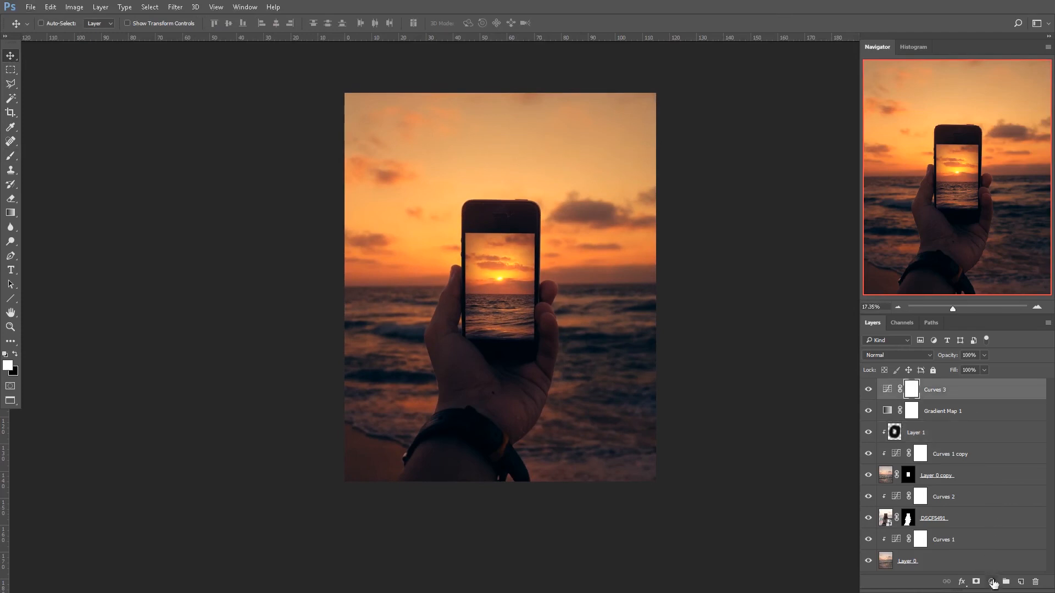
Step: Add Curves 4, pulling the midtones down and the white point in to brighten highlights
{"action": "left_click", "coordinate": [993, 582]}
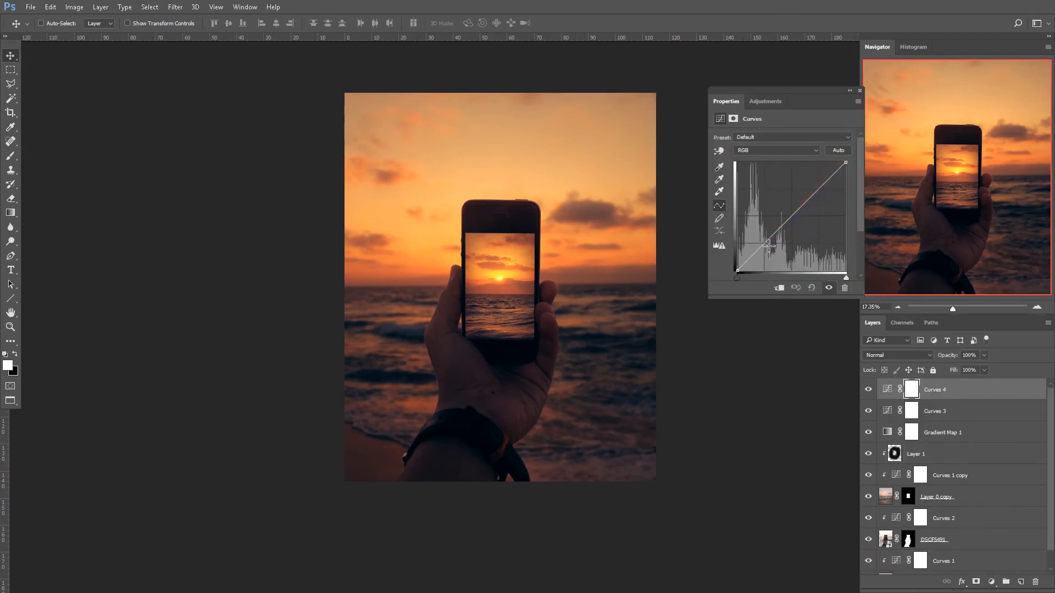
{"action": "left_click_drag", "start_coordinate": [768, 245], "coordinate": [768, 243]}
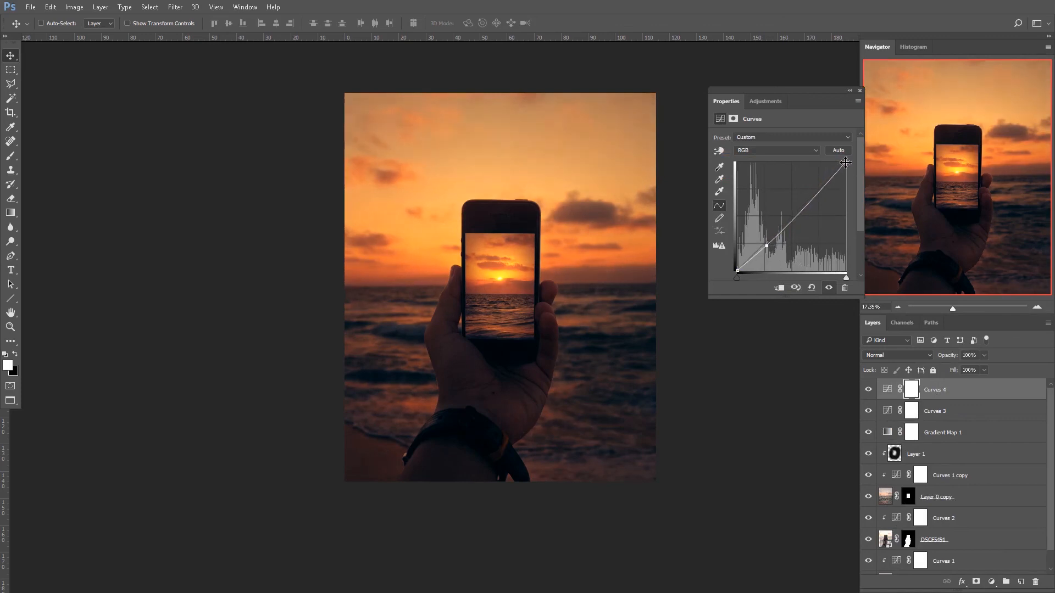
{"action": "left_click_drag", "start_coordinate": [845, 163], "coordinate": [835, 159]}
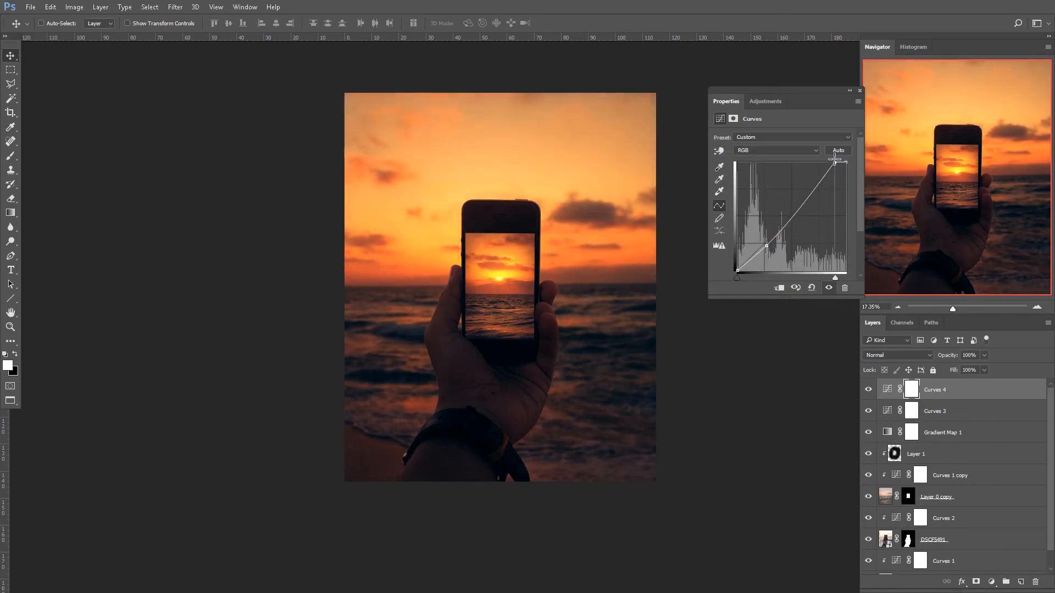
{"action": "left_click_drag", "start_coordinate": [738, 271], "coordinate": [739, 269]}
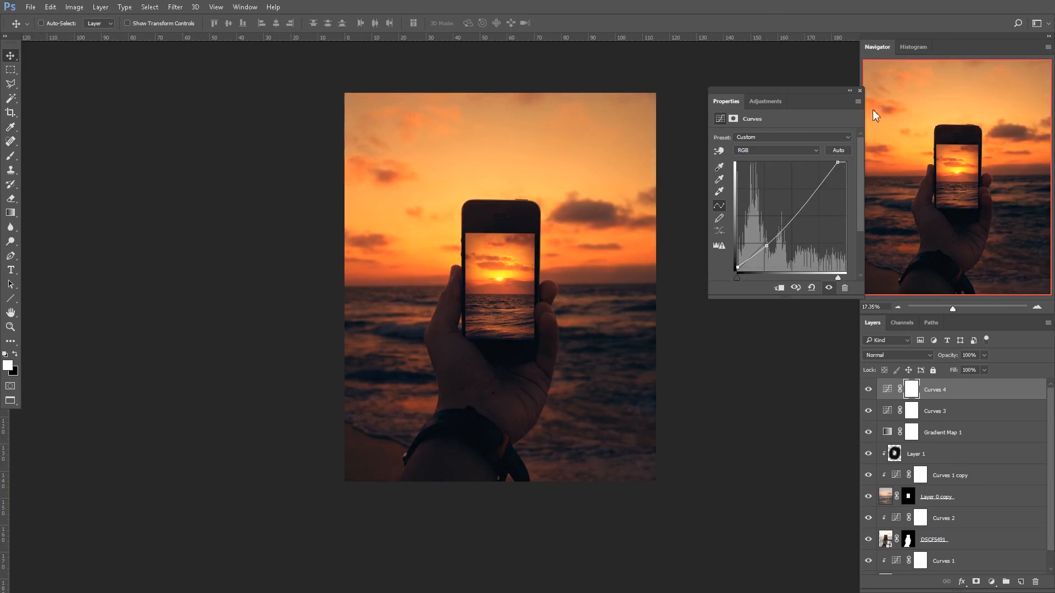
{"action": "left_click", "coordinate": [859, 90]}
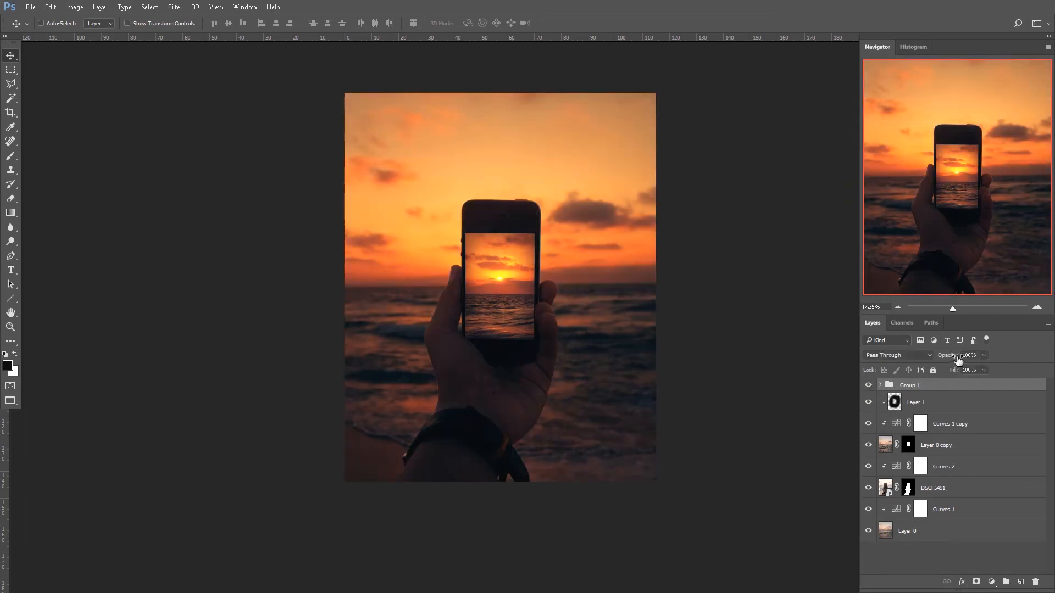
Step: Group Curves 4, Curves 3 and Gradient Map 1 into Group 1
{"action": "left_click_drag", "start_coordinate": [951, 355], "coordinate": [942, 355]}
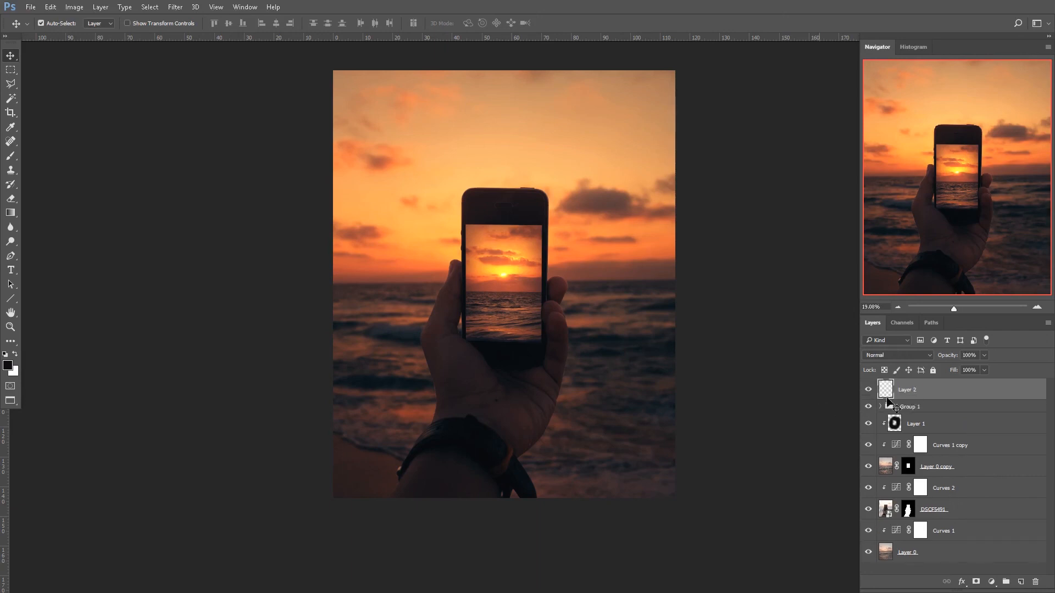
Step: Stamp visible layers into Layer 2 and nudge it to check it stays aligned
{"action": "left_click_drag", "start_coordinate": [504, 283], "coordinate": [625, 274]}
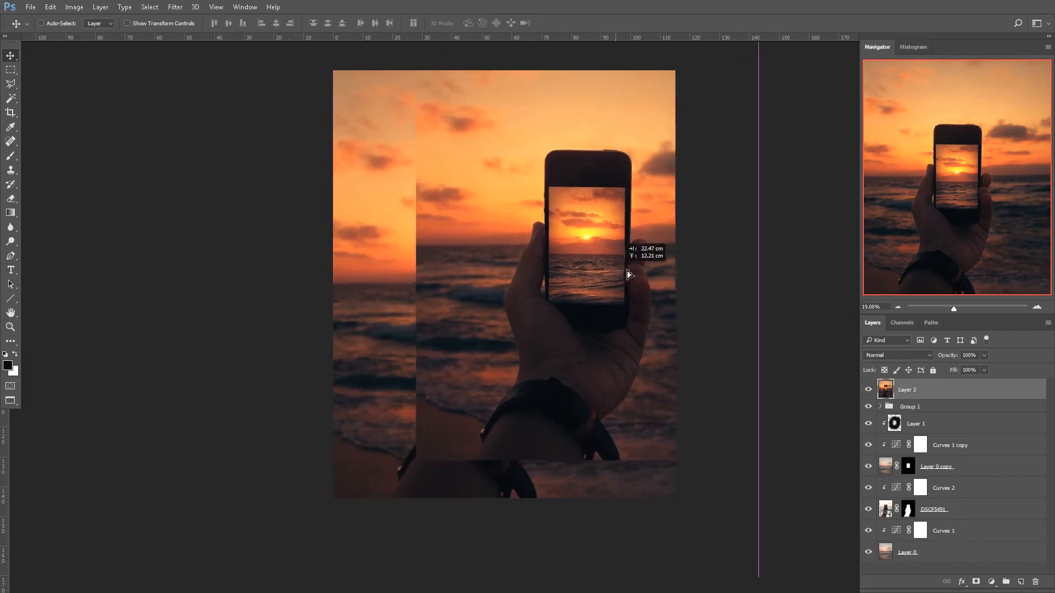
{"action": "left_click_drag", "start_coordinate": [627, 274], "coordinate": [582, 274]}
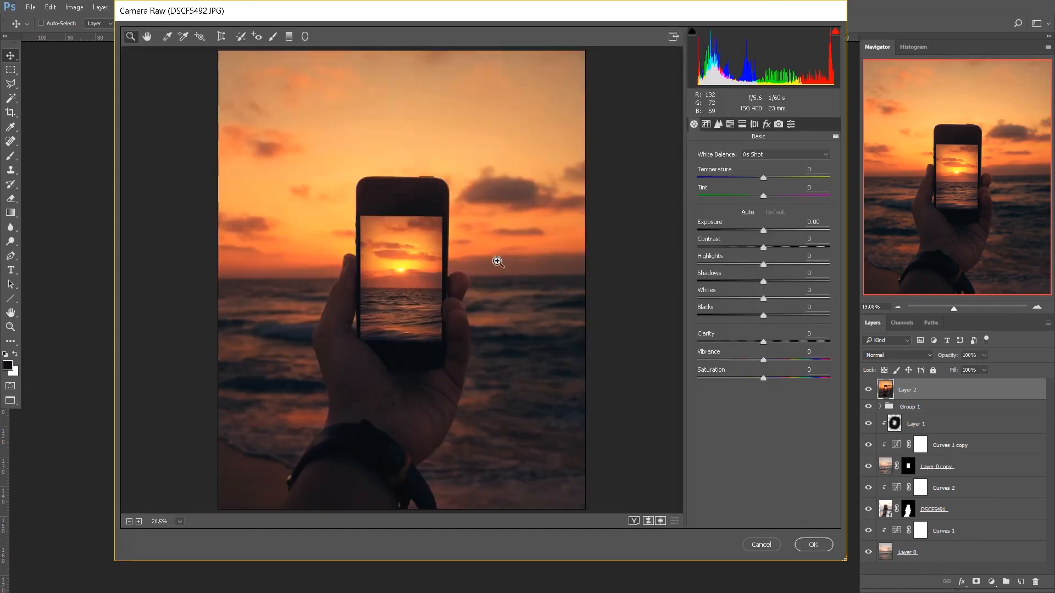
Step: Apply Camera Raw with raised exposure, contrast, clarity, sharpening, Dehaze +7 and a dark post-crop vignette
{"action": "left_click_drag", "start_coordinate": [762, 340], "coordinate": [767, 334]}
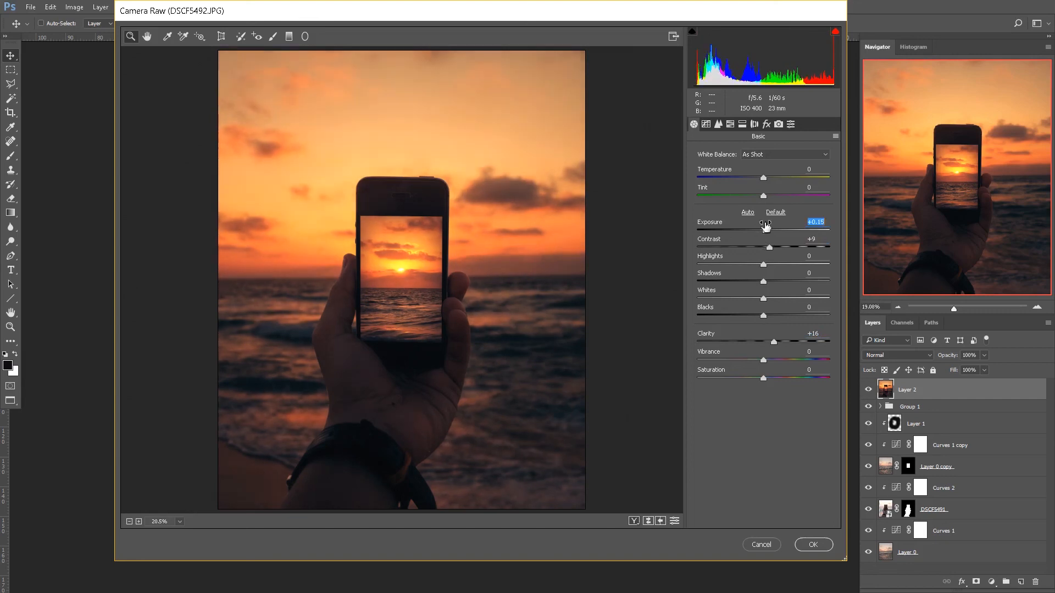
{"action": "left_click", "coordinate": [718, 124]}
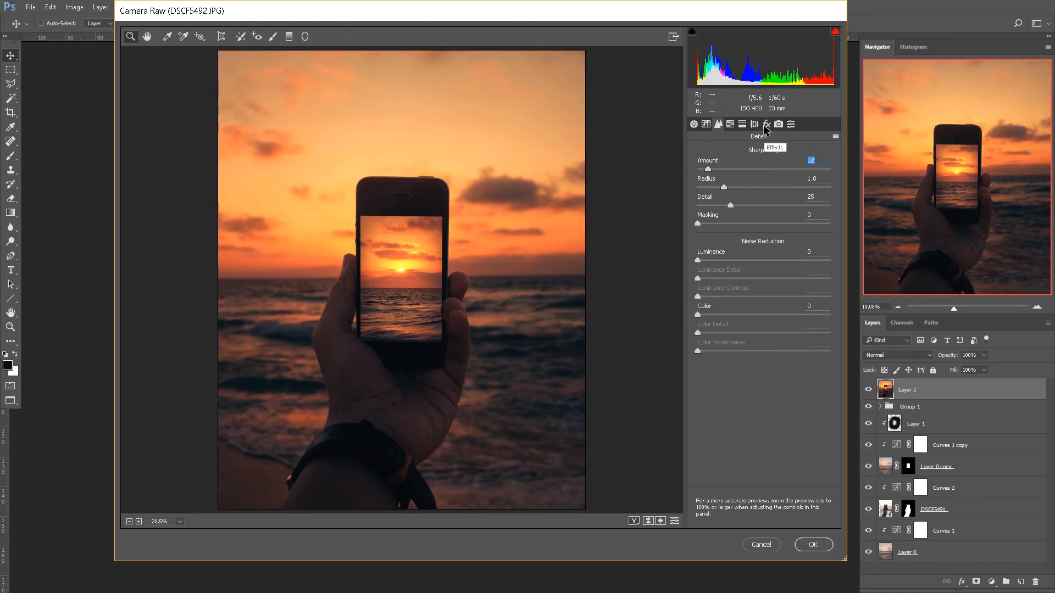
{"action": "left_click", "coordinate": [766, 123]}
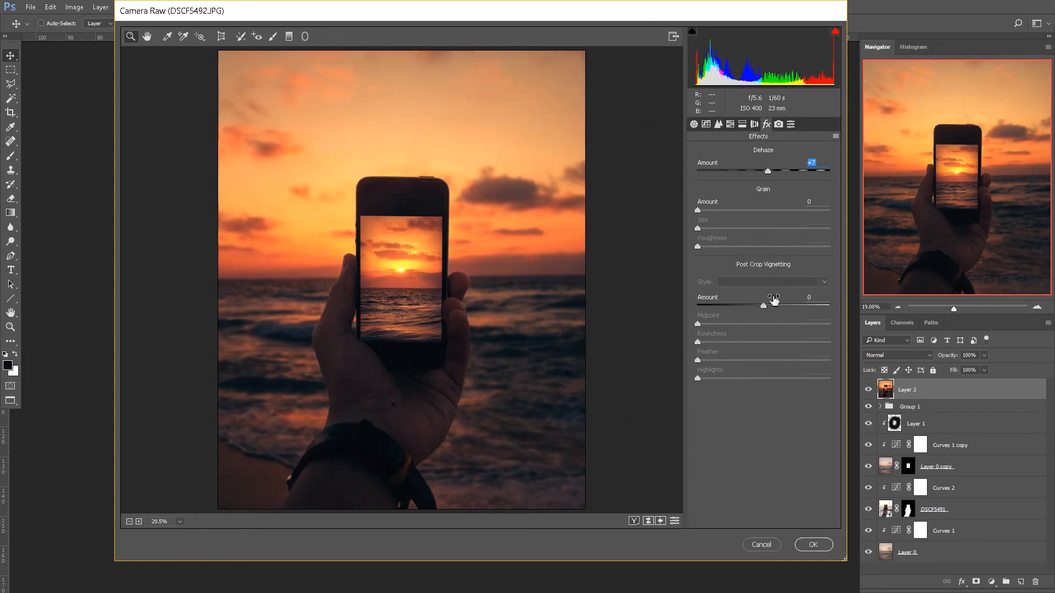
{"action": "left_click", "coordinate": [771, 282]}
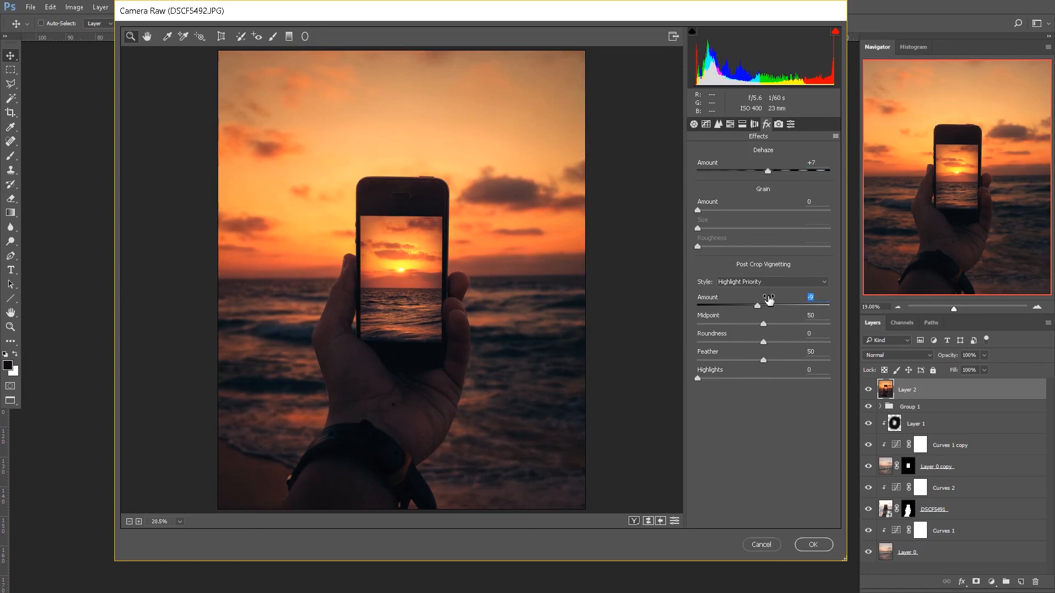
{"action": "left_click", "coordinate": [813, 544]}
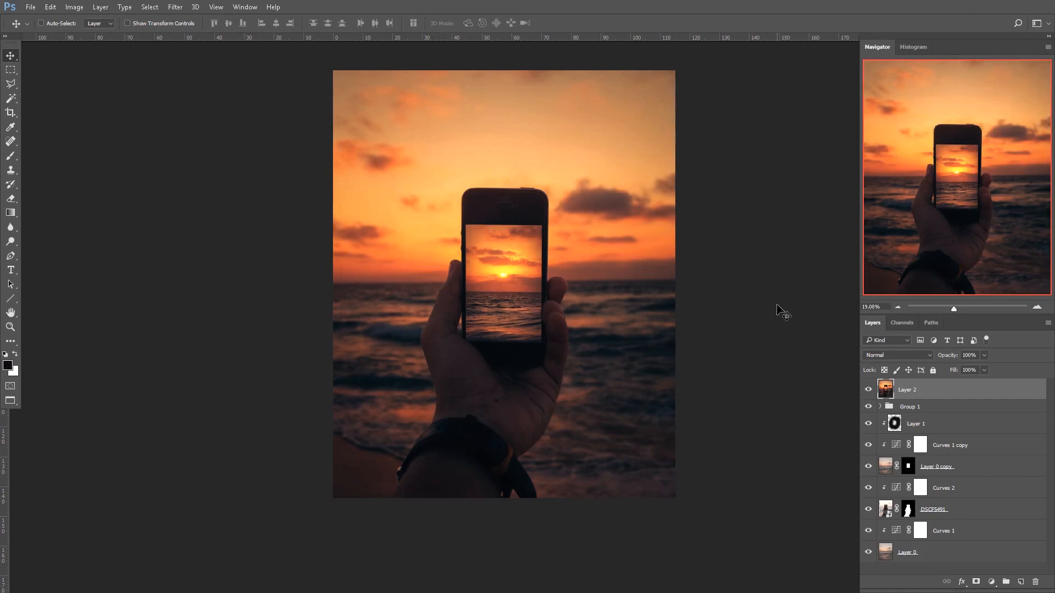
{"action": "left_click", "coordinate": [40, 23]}
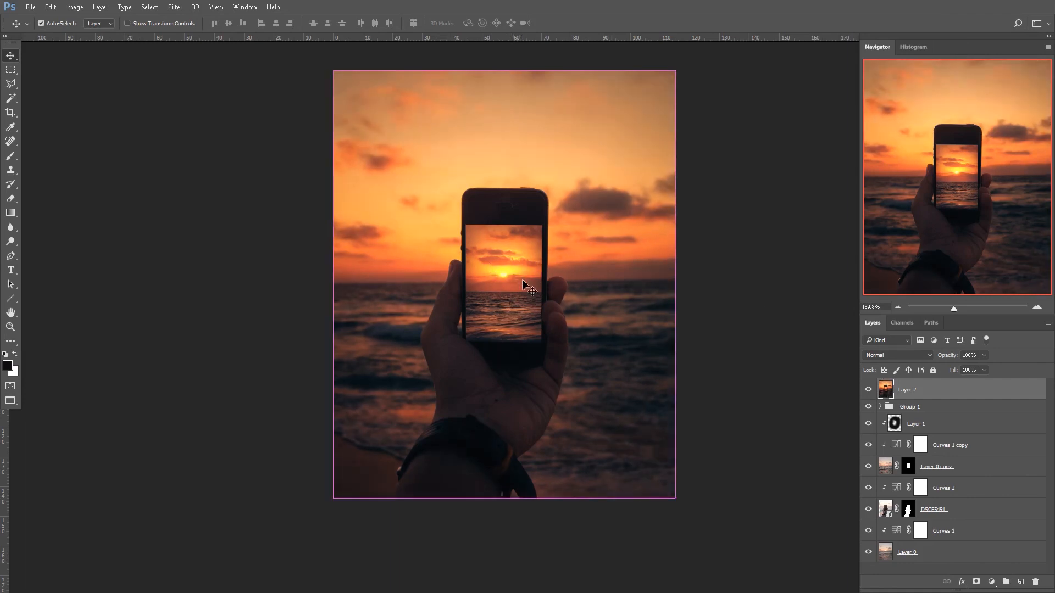
{"action": "mouse_move", "coordinate": [539, 389]}
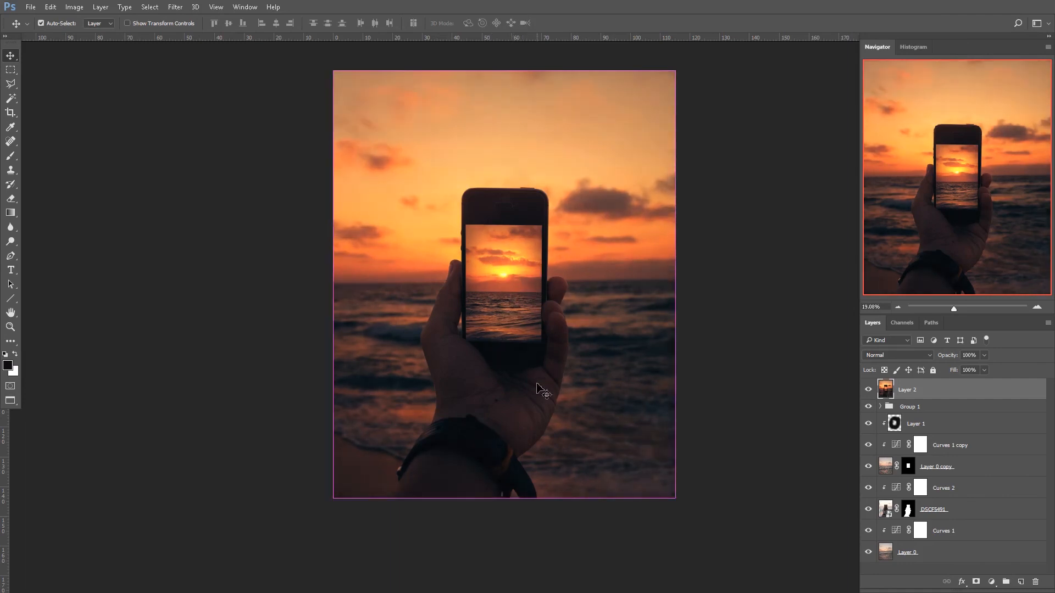